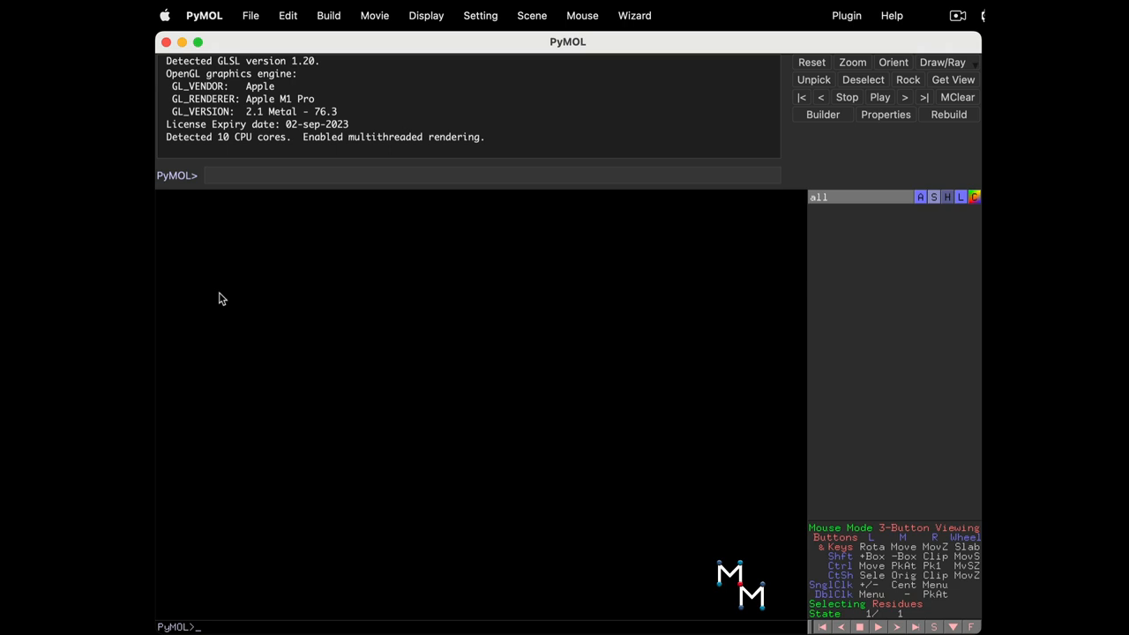
mouse_move(255, 51)
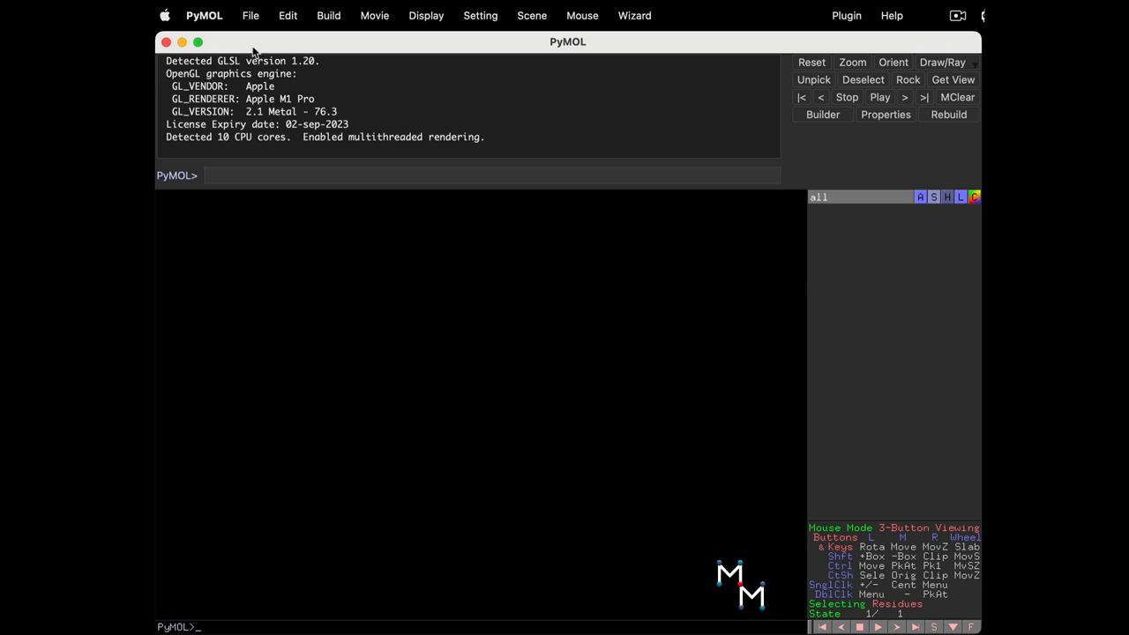
Step: Fetch and load structure 6pfk from the PDB via File > Get PDB
click(250, 15)
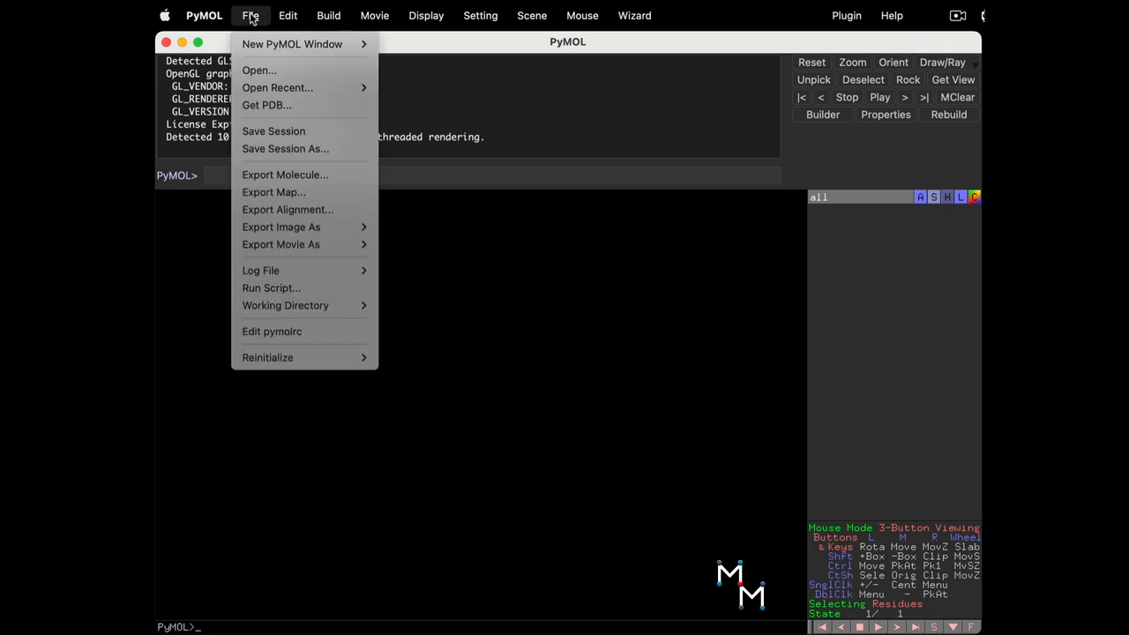
click(266, 105)
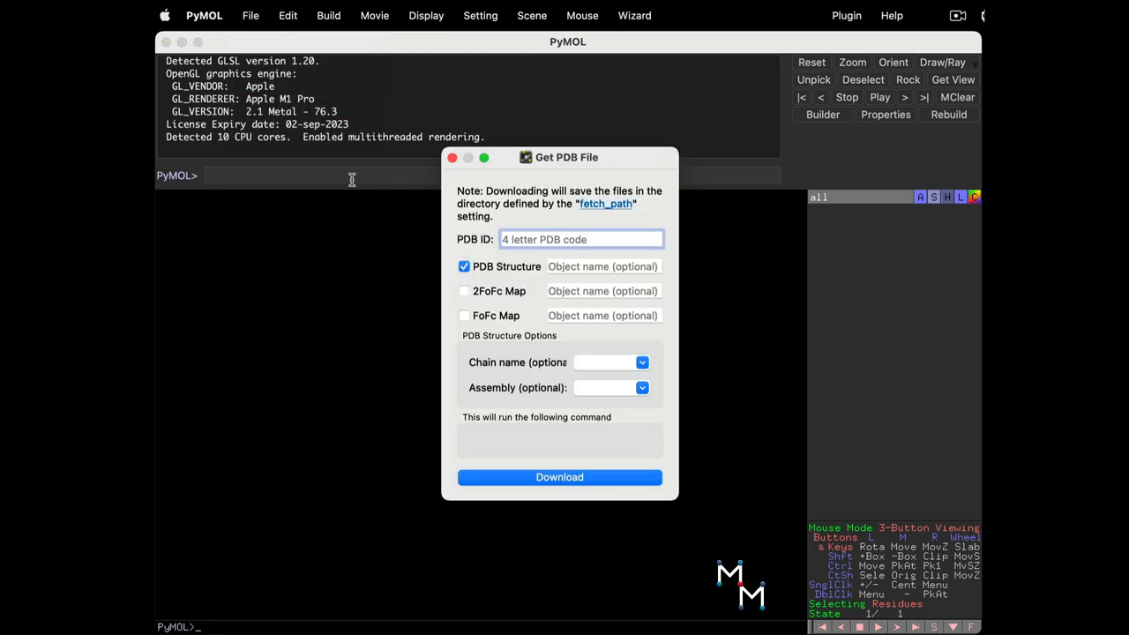
text(6pfk)
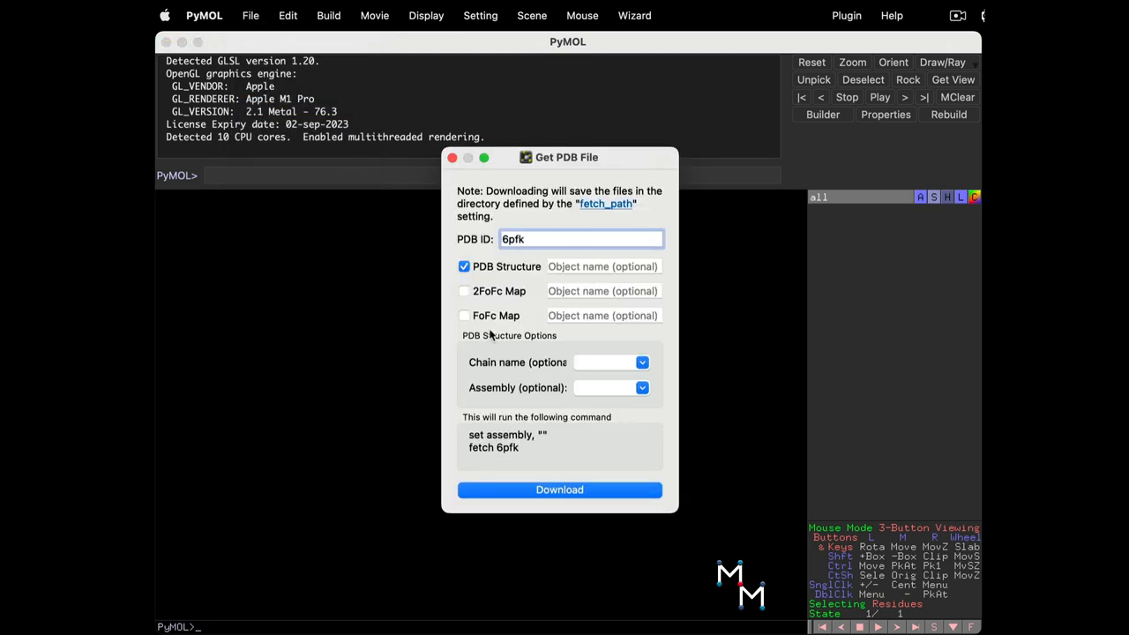
click(426, 15)
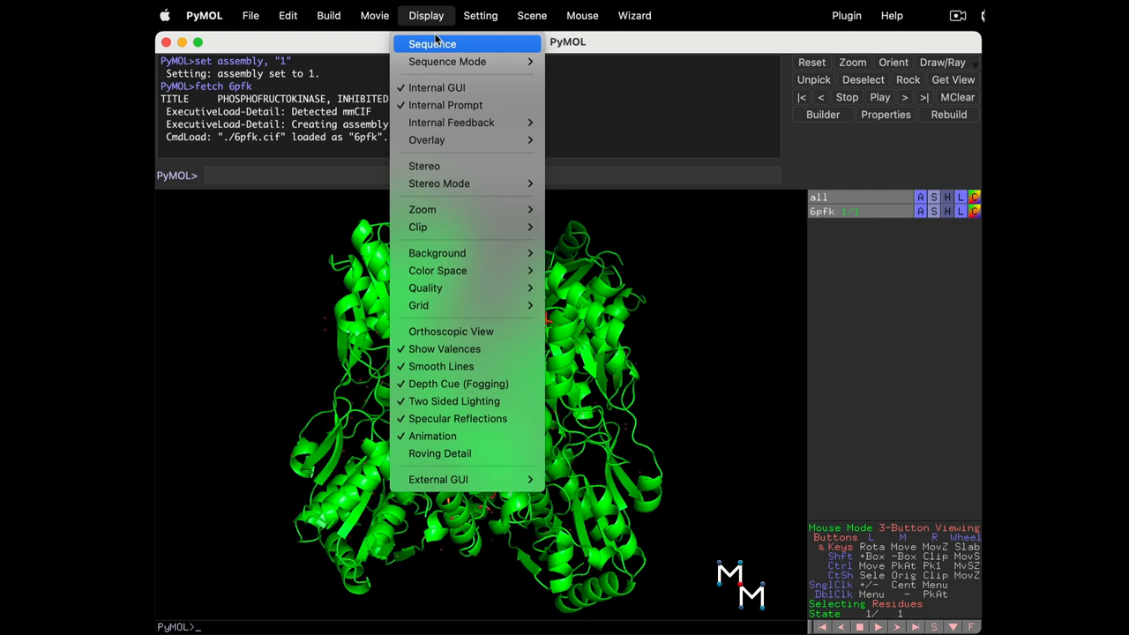
Step: Show the sequence bar for 6pfk and move to the PGA ligand entries
click(431, 43)
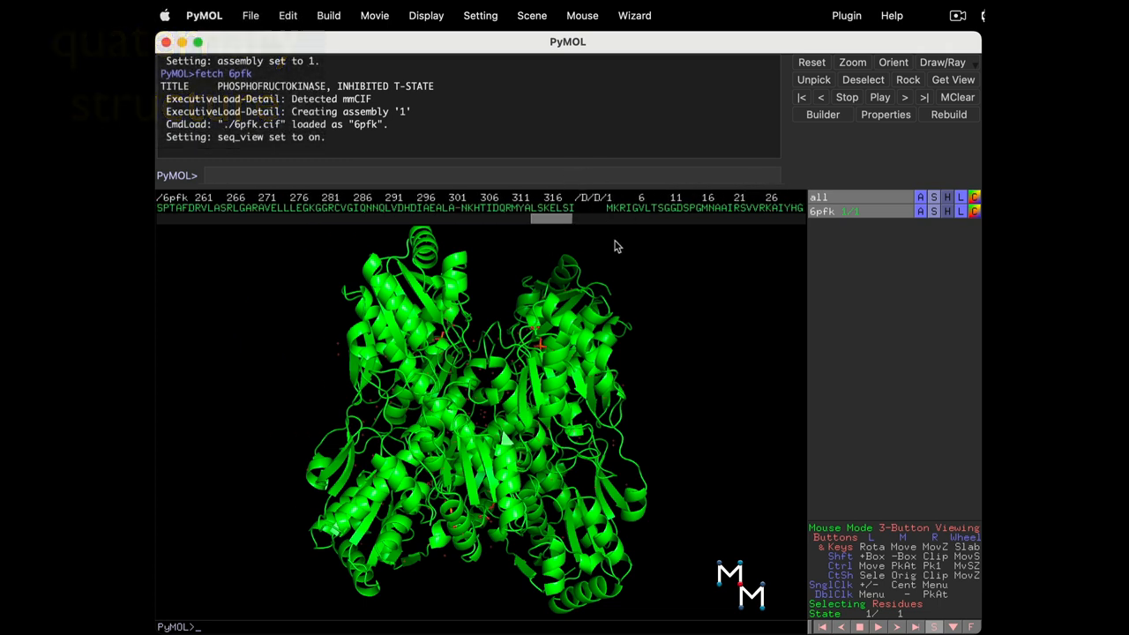
mouse_move(750, 267)
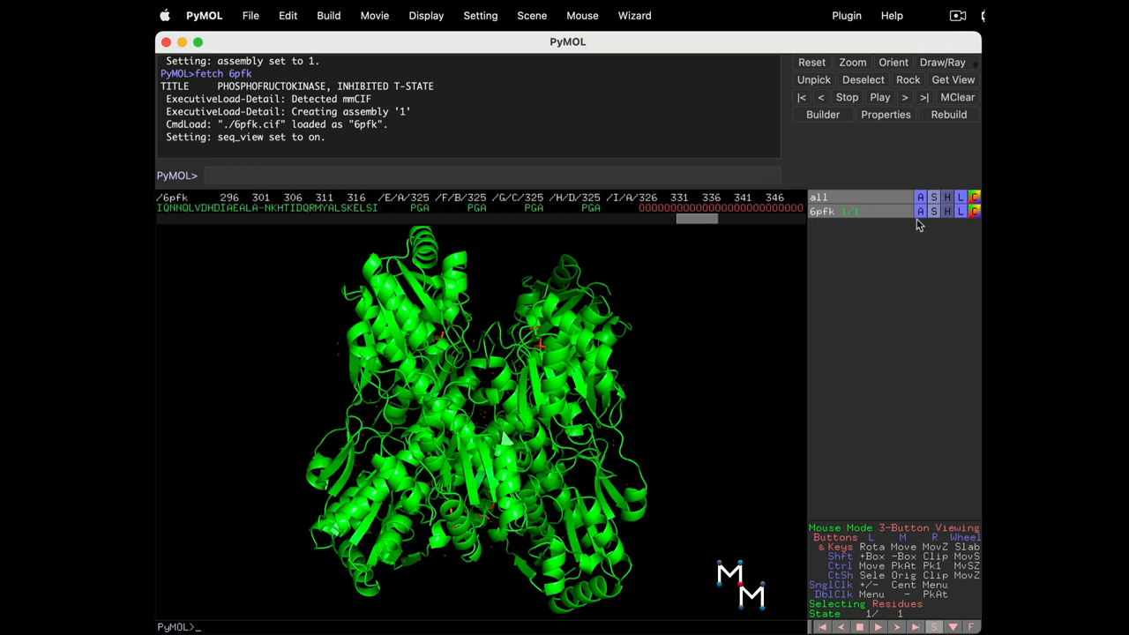
click(946, 210)
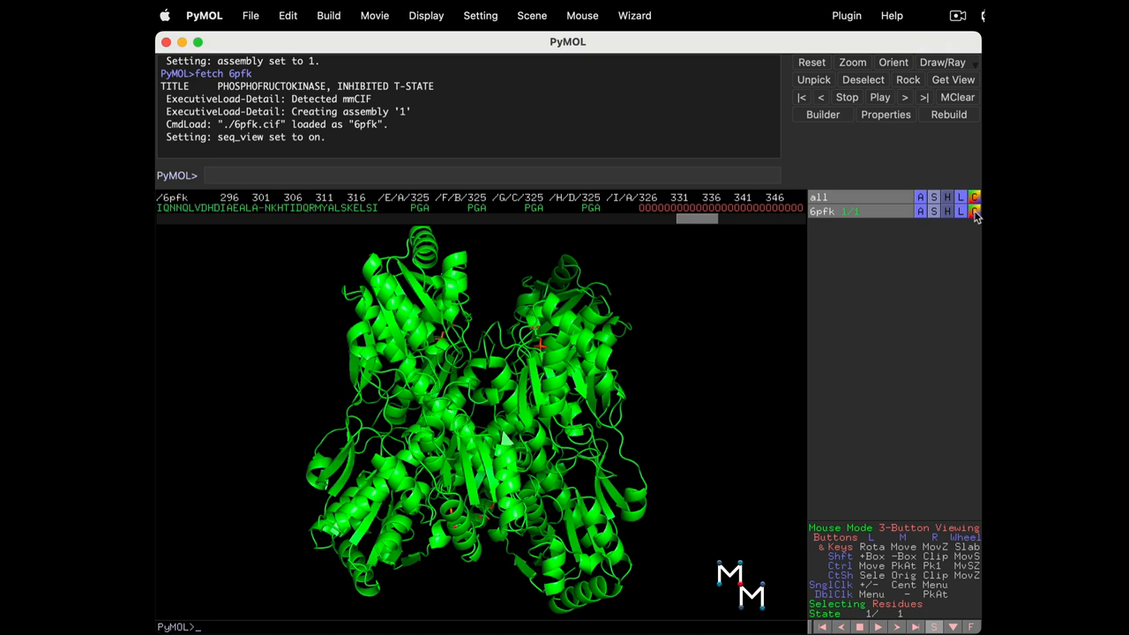
Step: Colour the 6pfk object by chain from its C menu
click(975, 212)
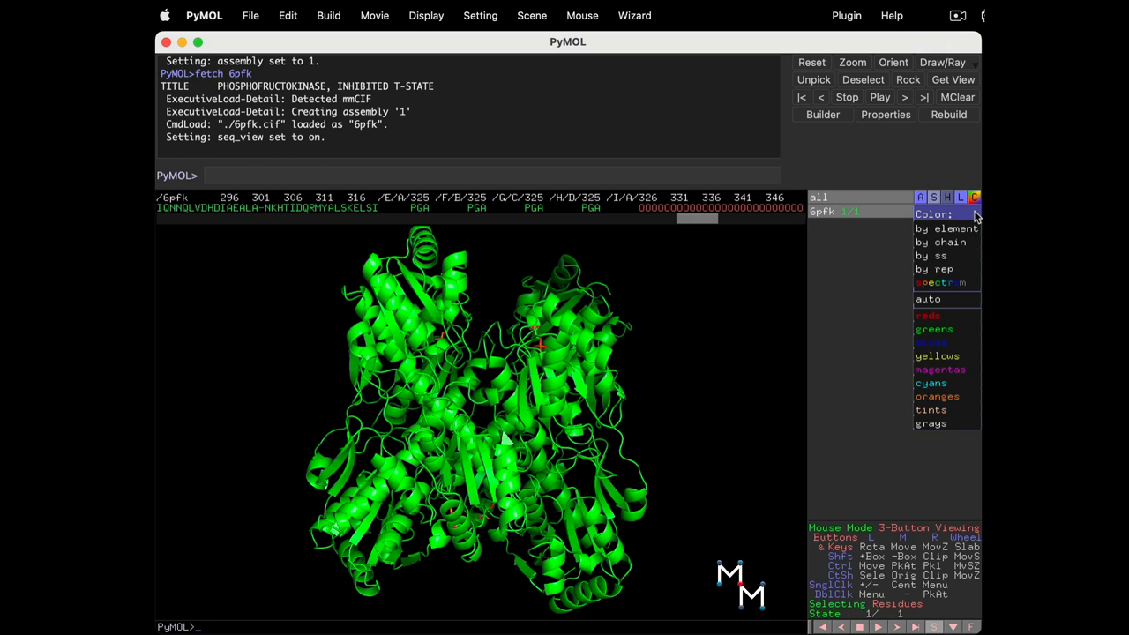
mouse_move(974, 218)
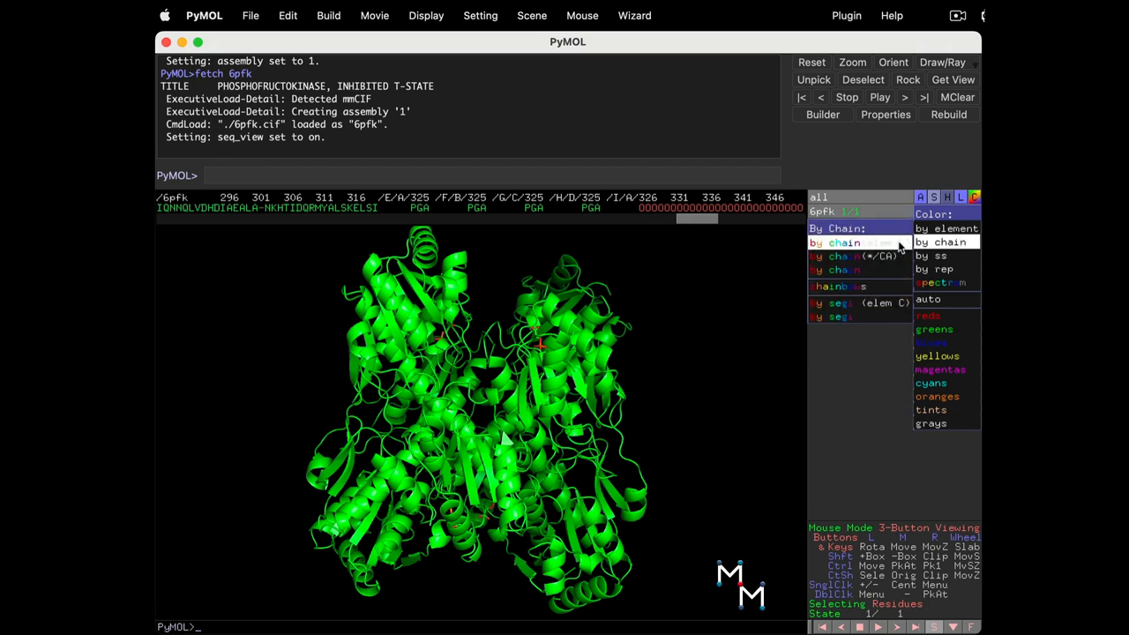
click(939, 241)
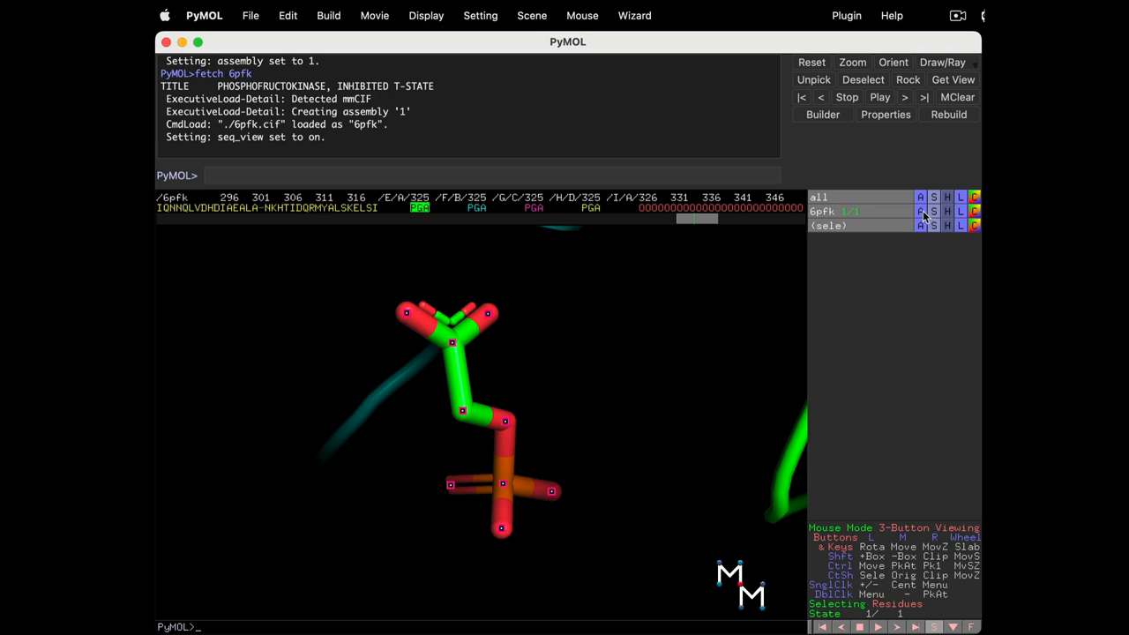
Step: Zoom to fit the whole 6pfk object and delete the temporary (sele) selection
click(919, 210)
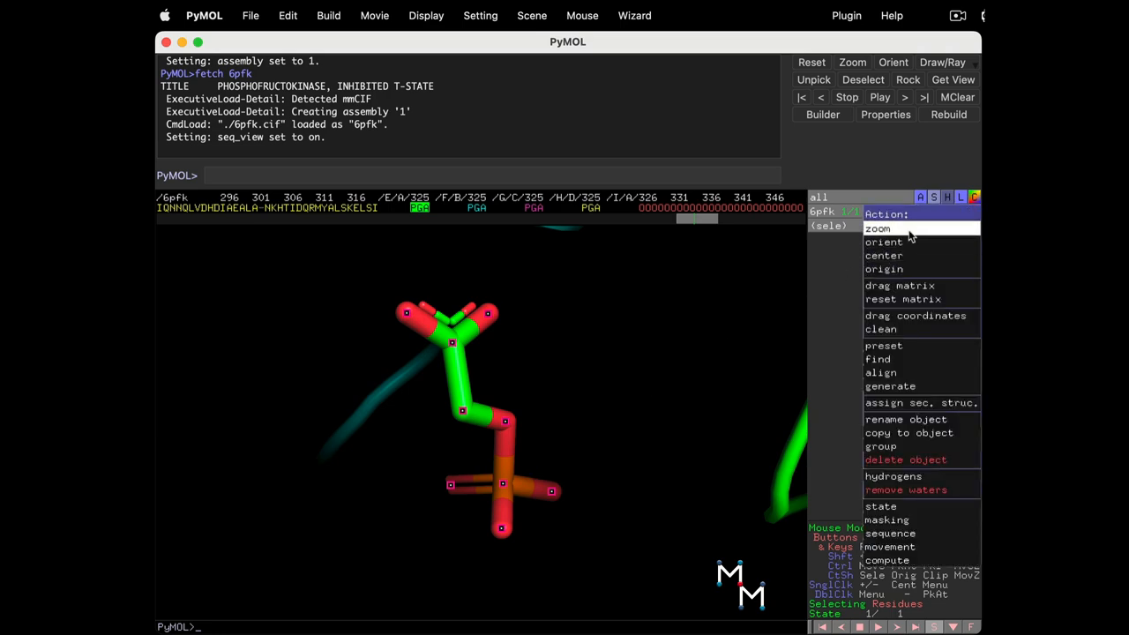
click(878, 228)
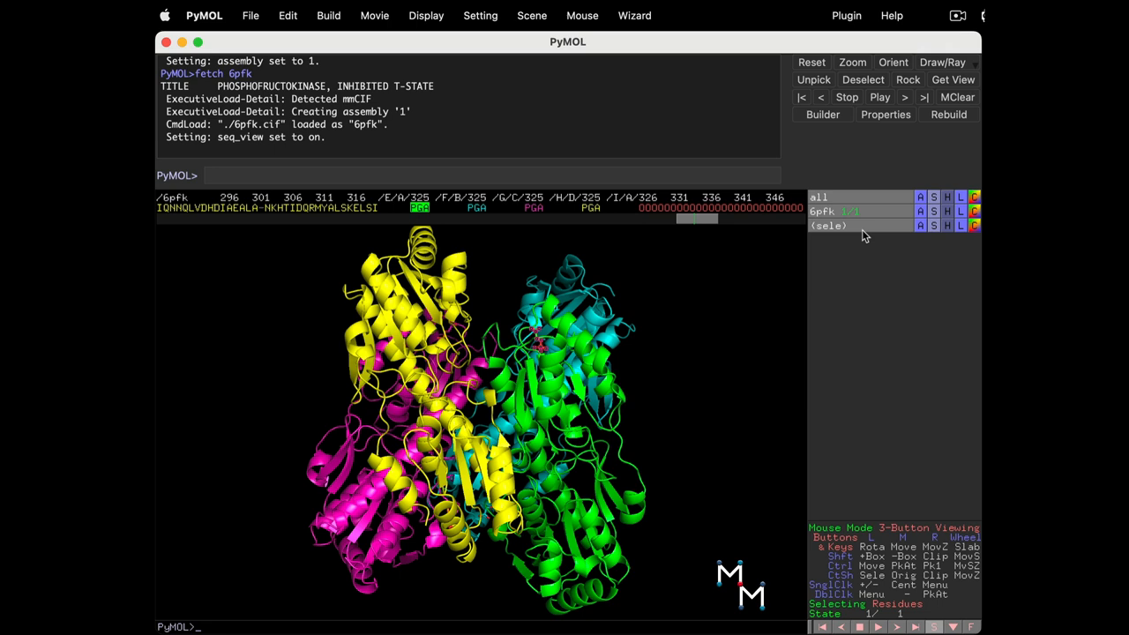
click(920, 225)
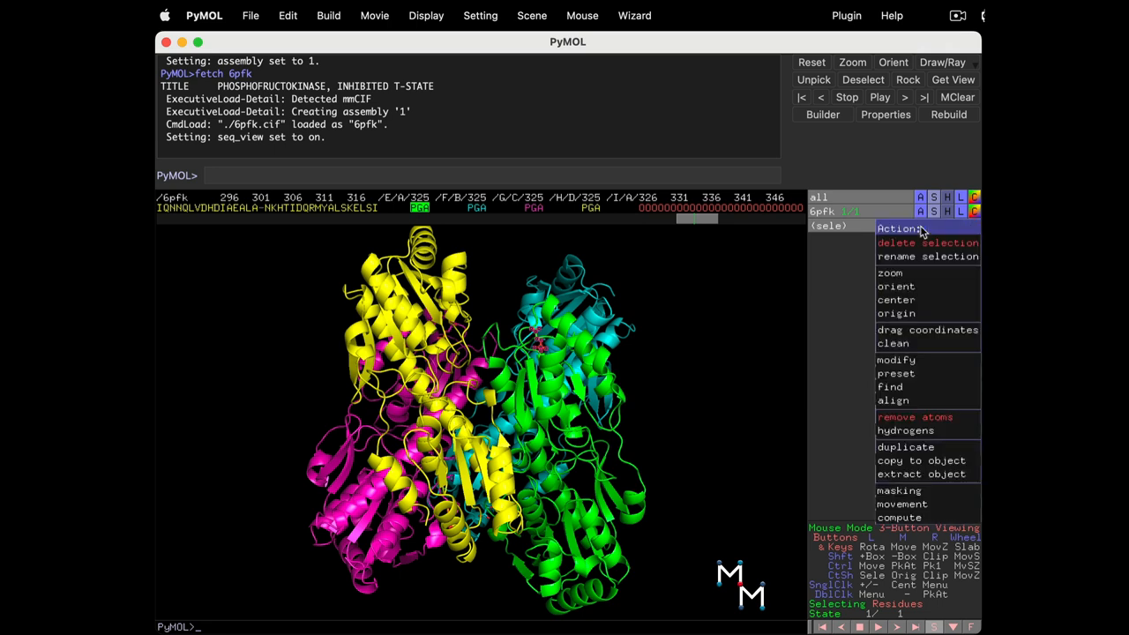
mouse_move(927, 242)
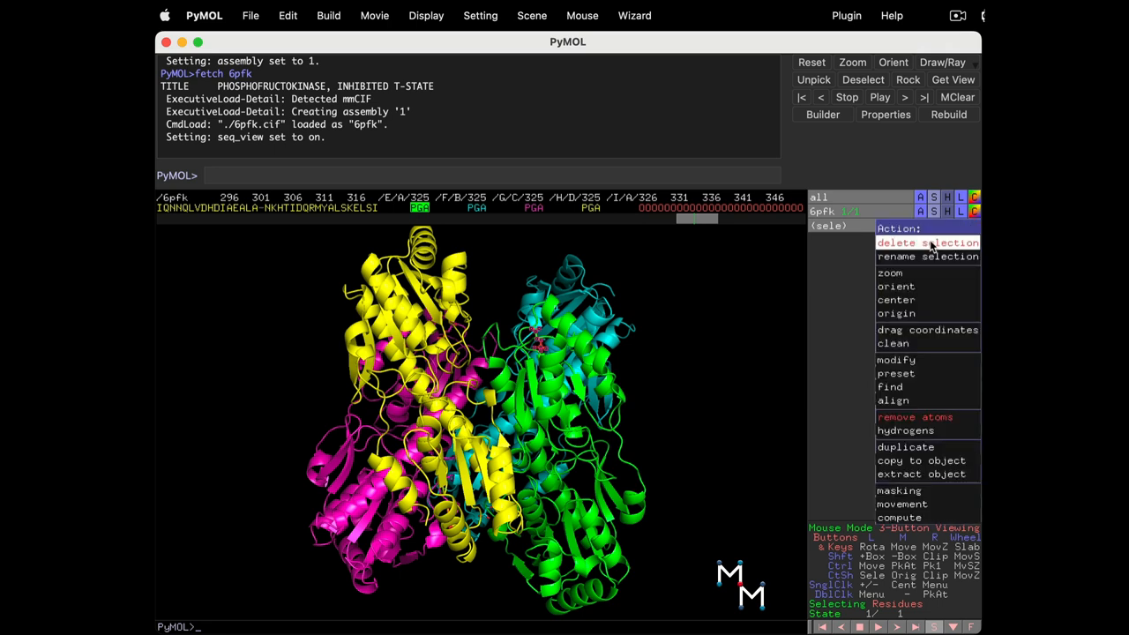
click(922, 242)
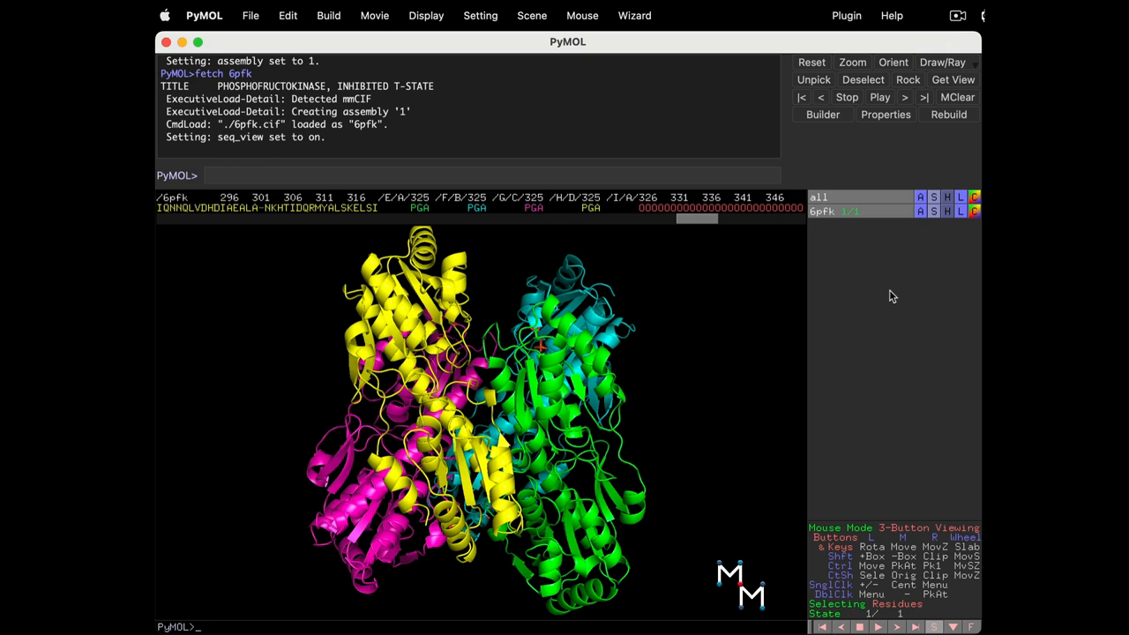
mouse_move(756, 226)
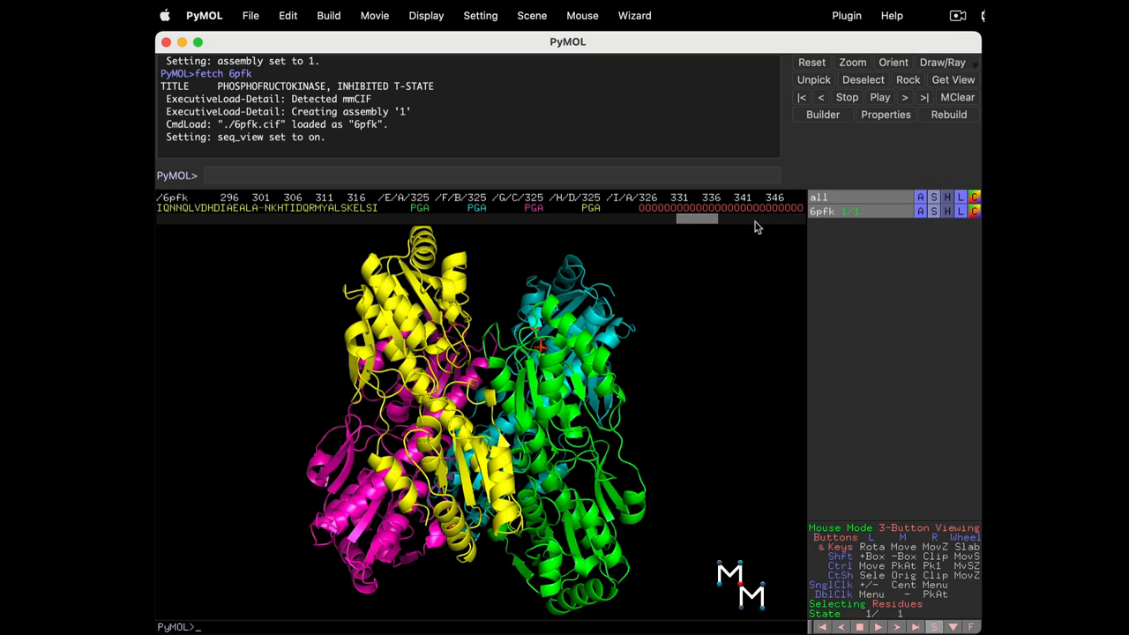
Step: Show 6pfk as a molecular surface and rotate it to view other sides
click(933, 197)
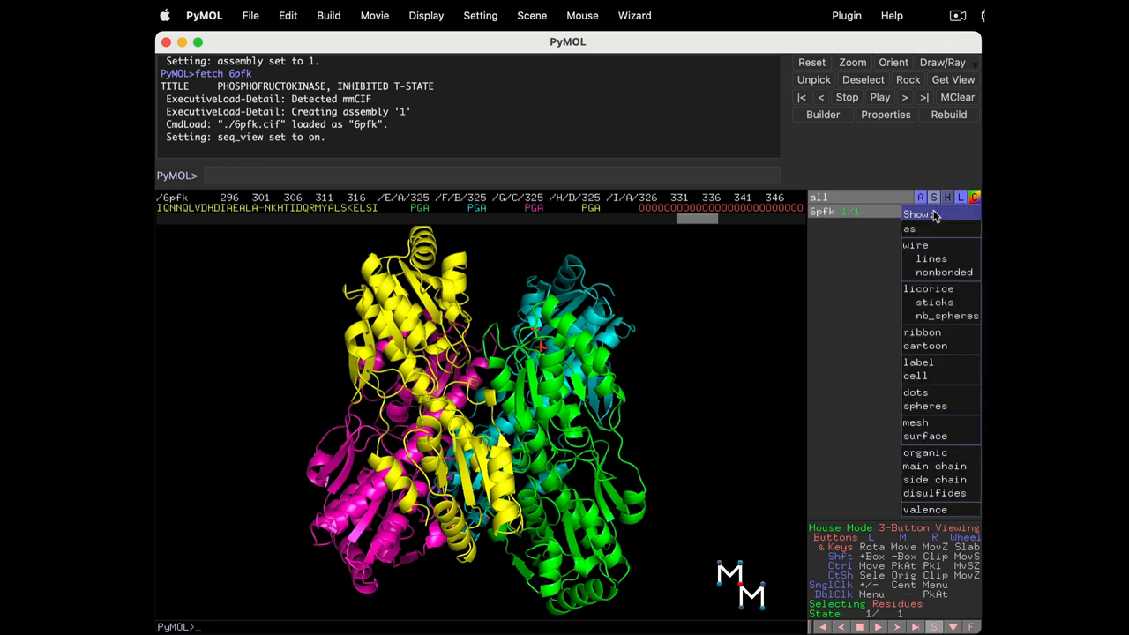
mouse_move(925, 435)
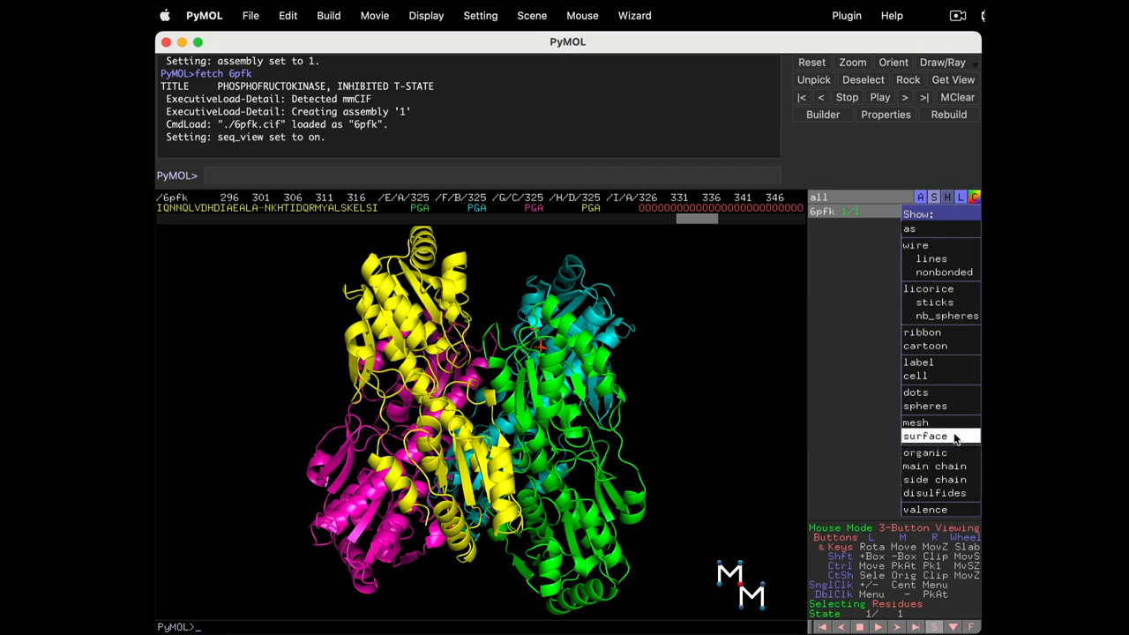
click(924, 435)
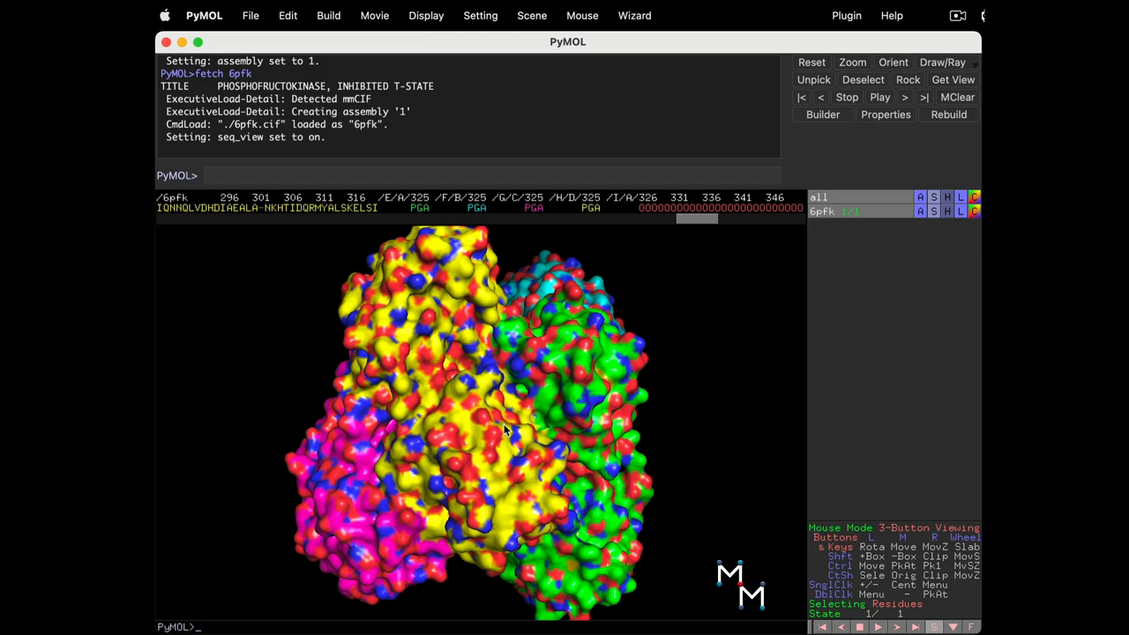
drag(507, 432, 432, 419)
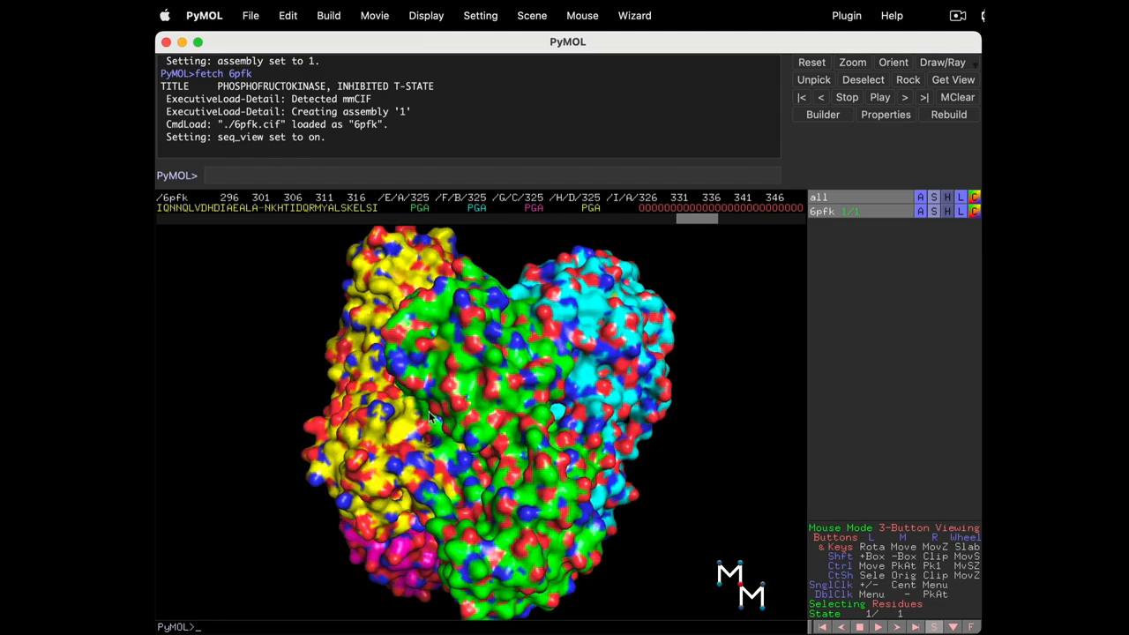
drag(432, 414, 410, 405)
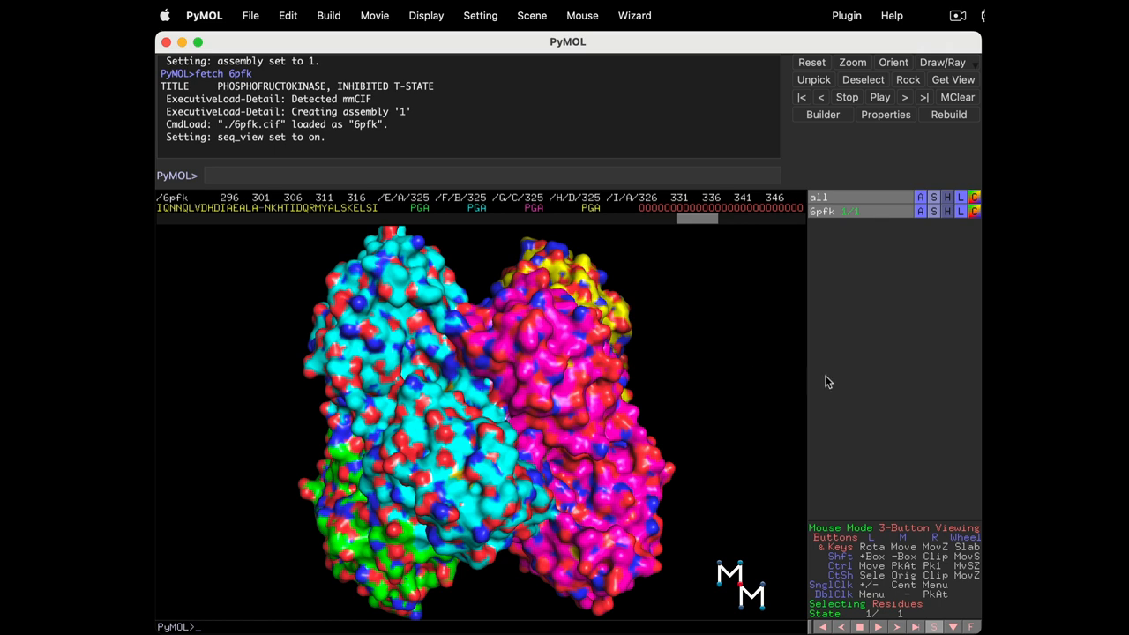
mouse_move(981, 298)
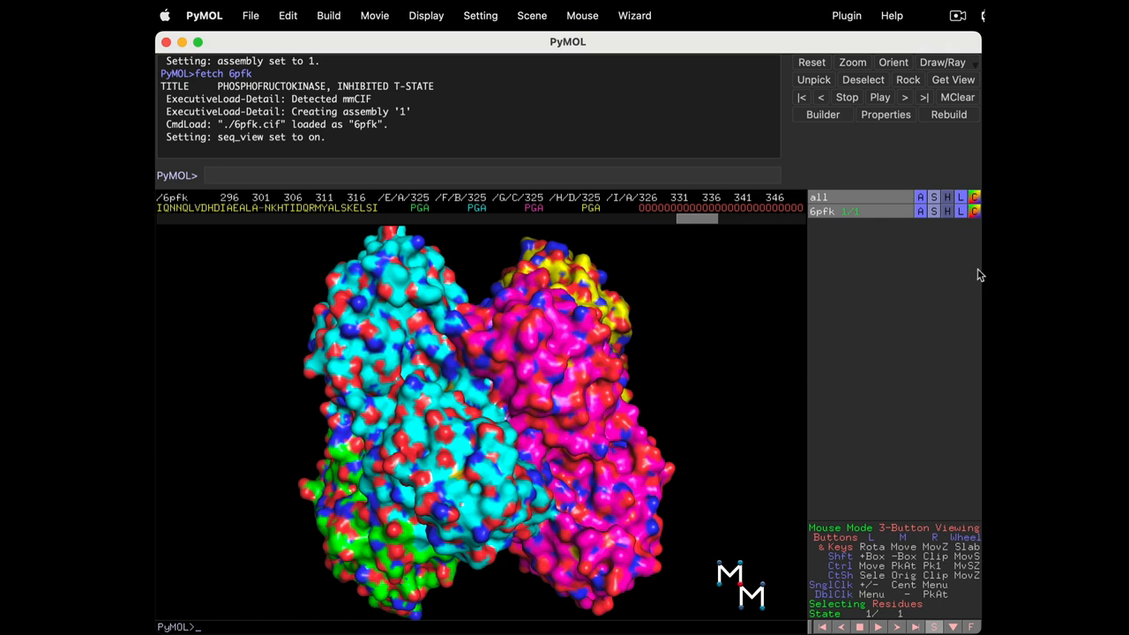
Step: Recolour the surface by chain only, removing element colours, and rotate it
click(974, 197)
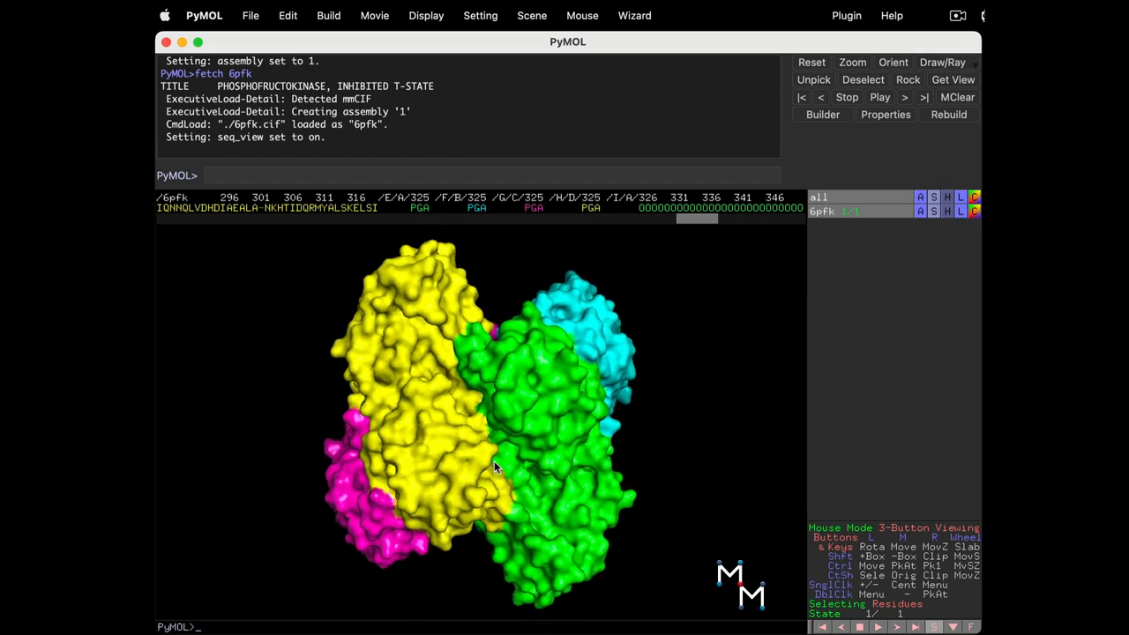
drag(494, 467, 441, 406)
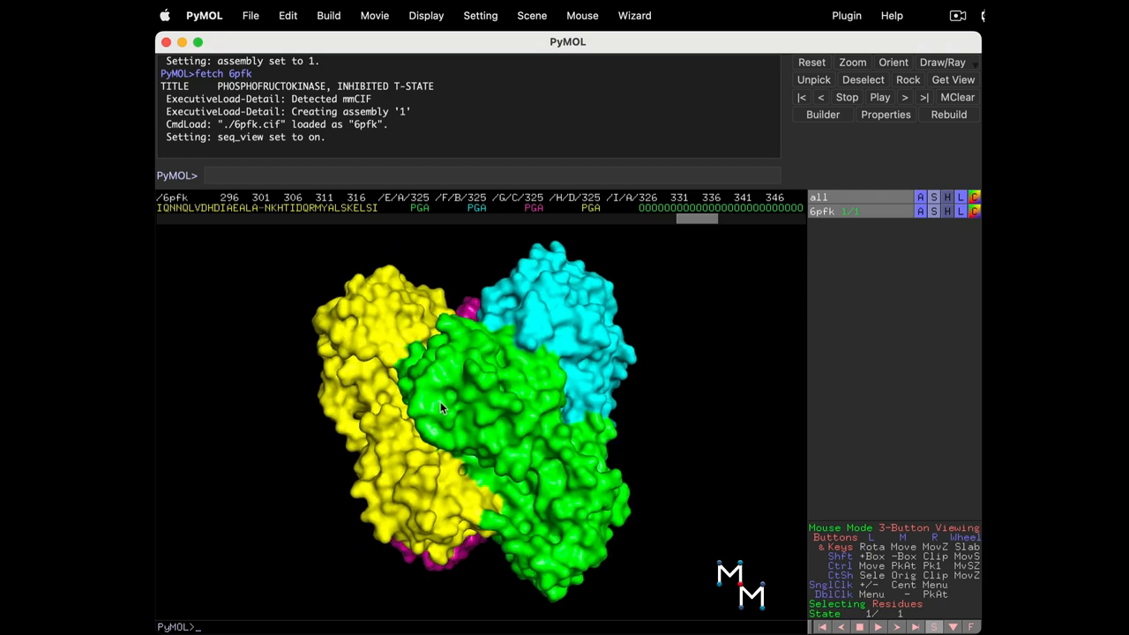
drag(441, 406, 476, 343)
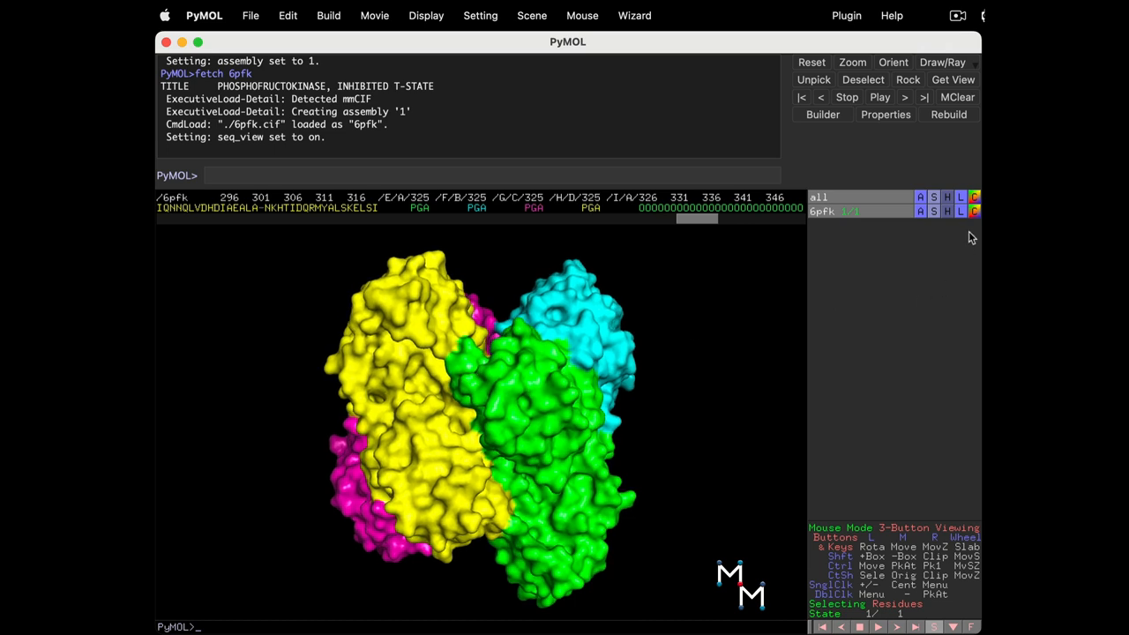
Step: Colour 6pfk by secondary structure and rotate the tetramer to a front view
click(974, 210)
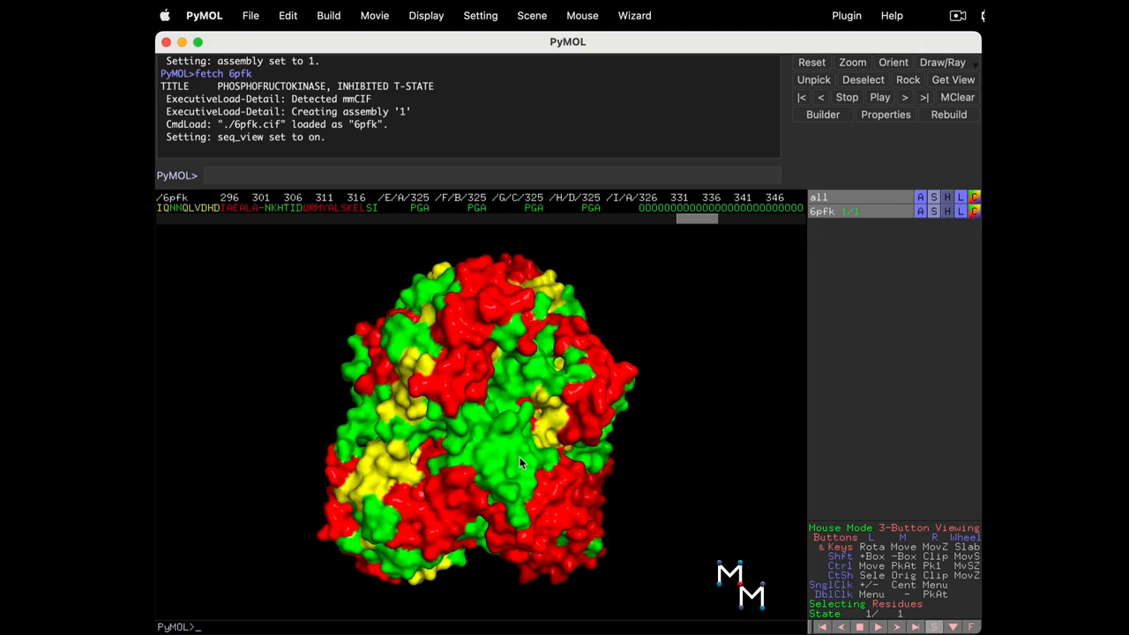
drag(521, 463, 524, 450)
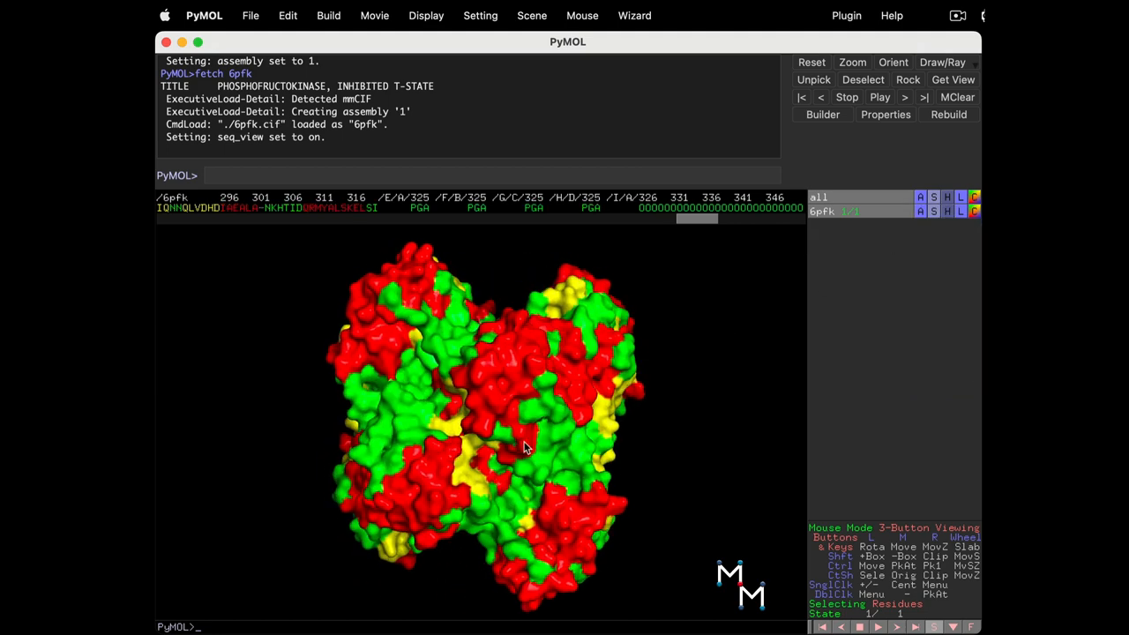
drag(524, 445, 427, 419)
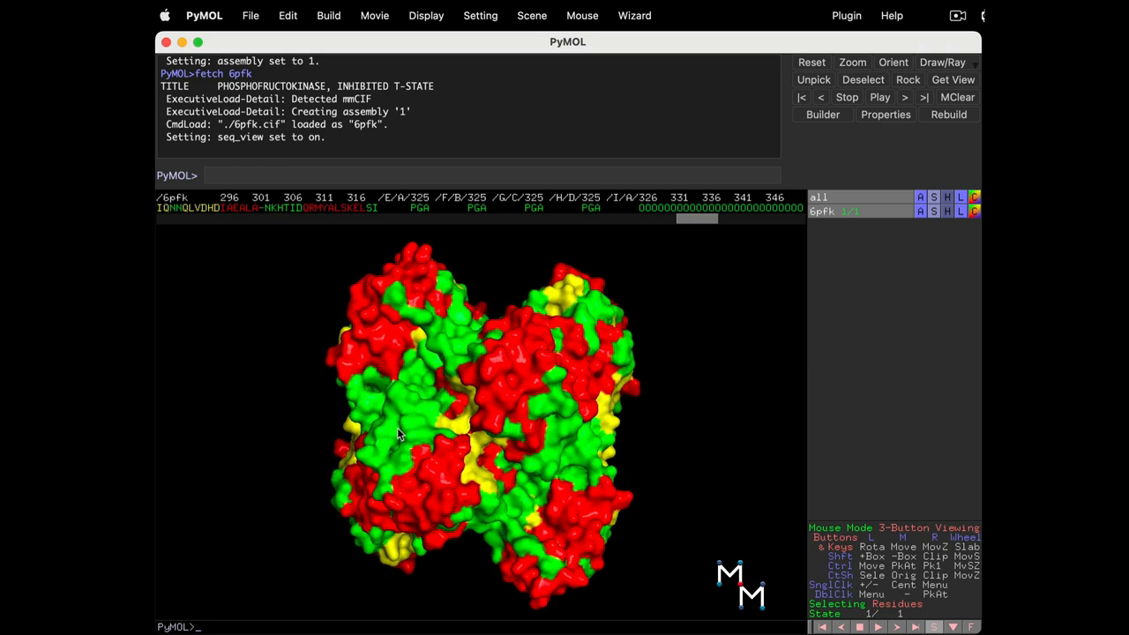
drag(396, 432, 767, 467)
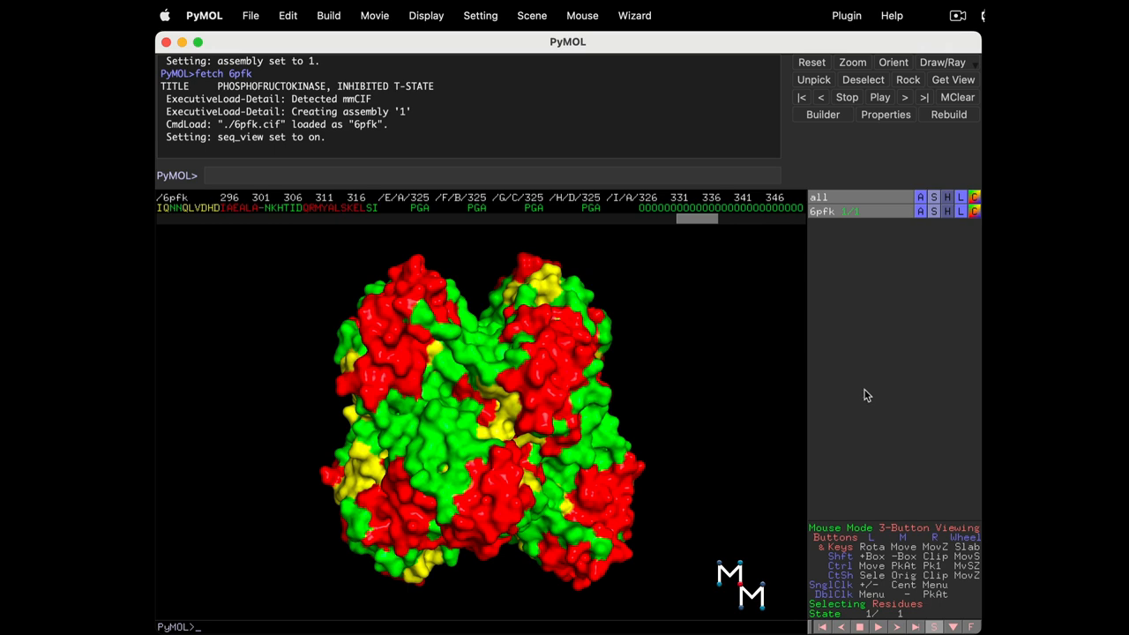
mouse_move(608, 346)
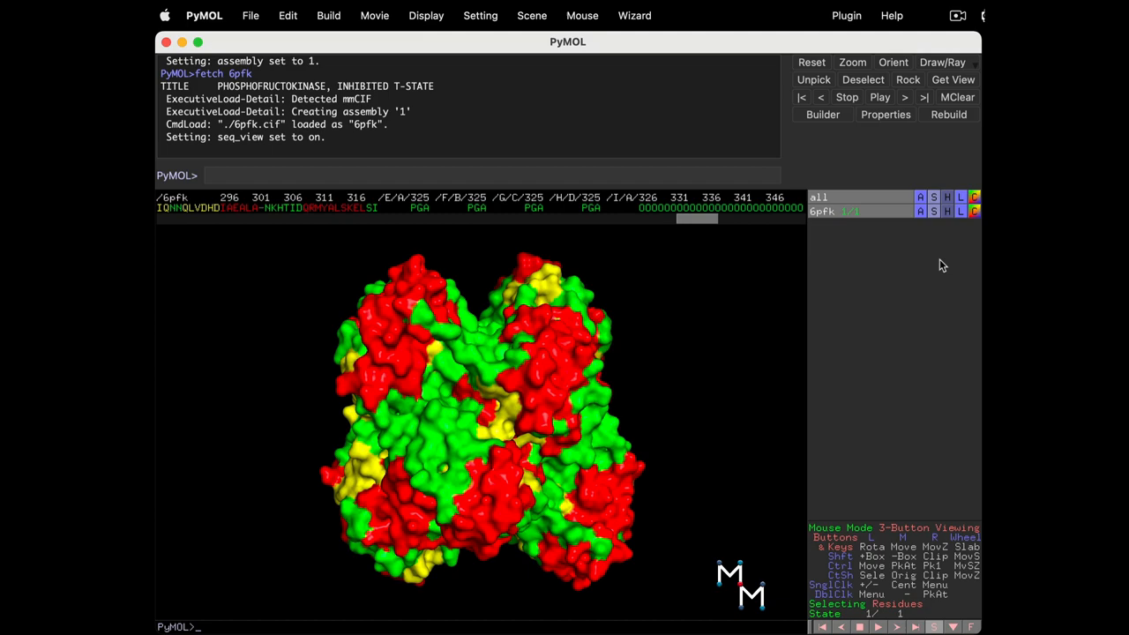
click(945, 212)
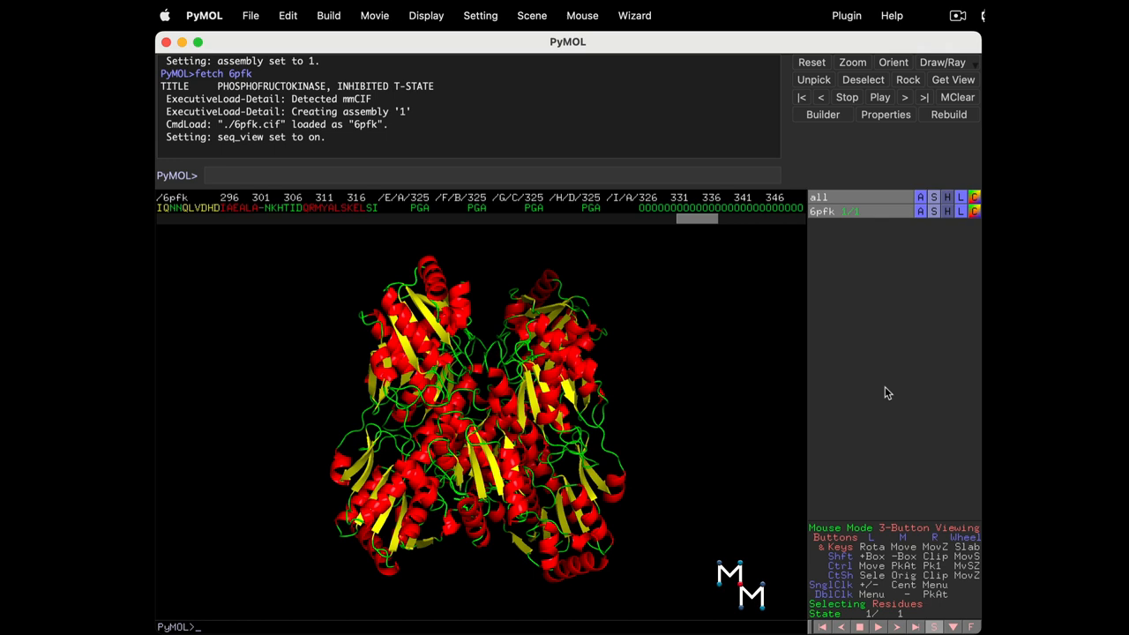
mouse_move(888, 378)
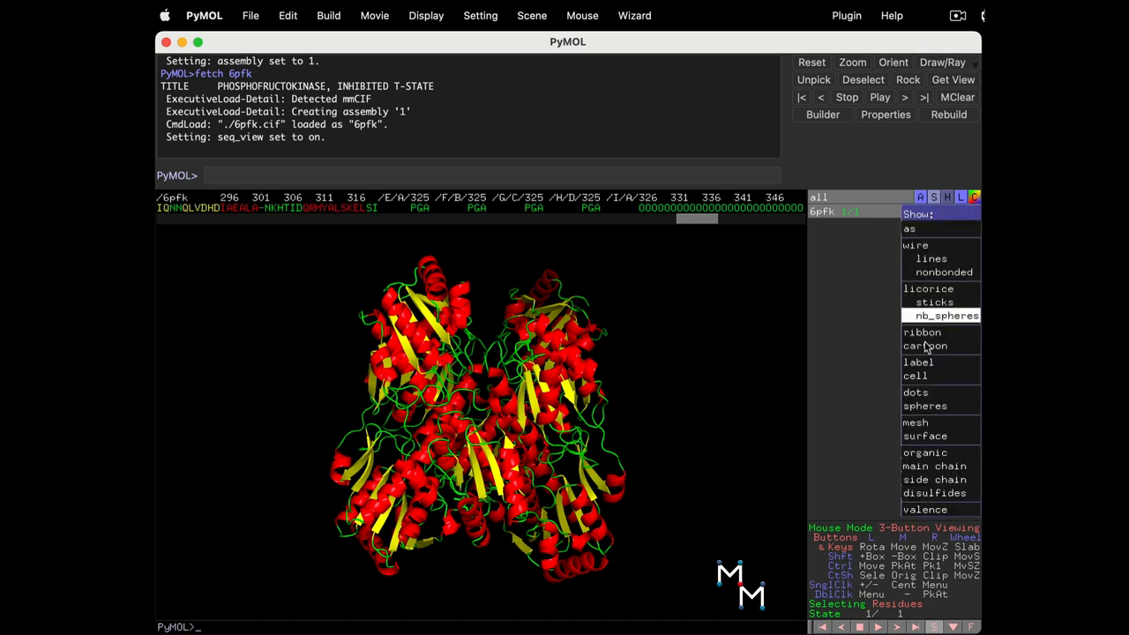
Step: Show the 6pfk surface again and set surface transparency to 60%
click(924, 436)
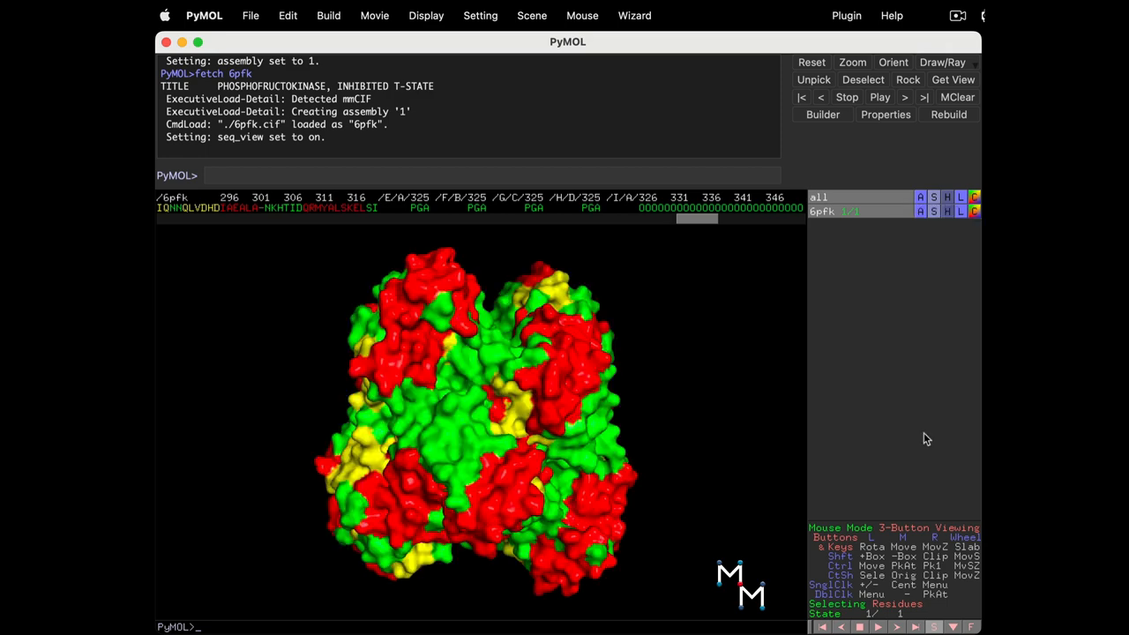
click(480, 15)
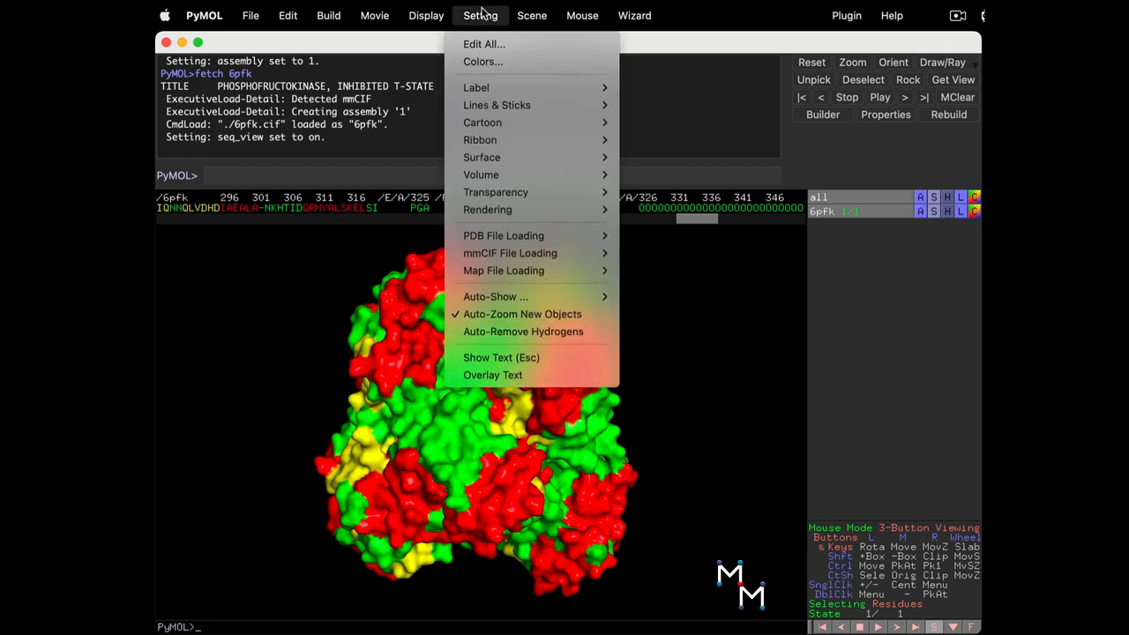
mouse_move(480, 175)
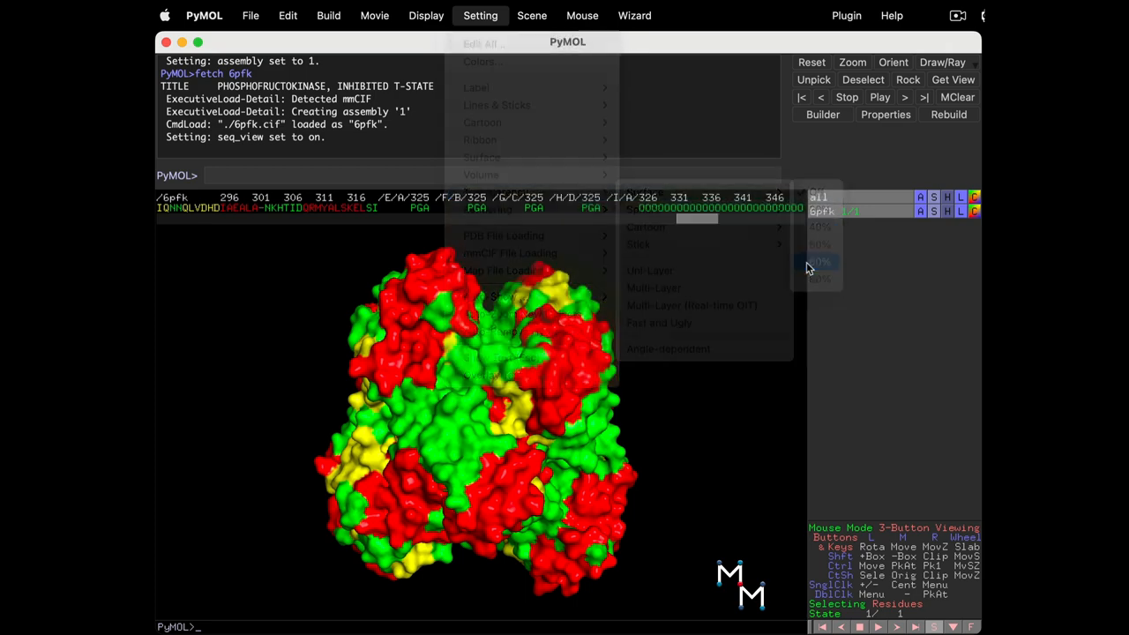
click(820, 261)
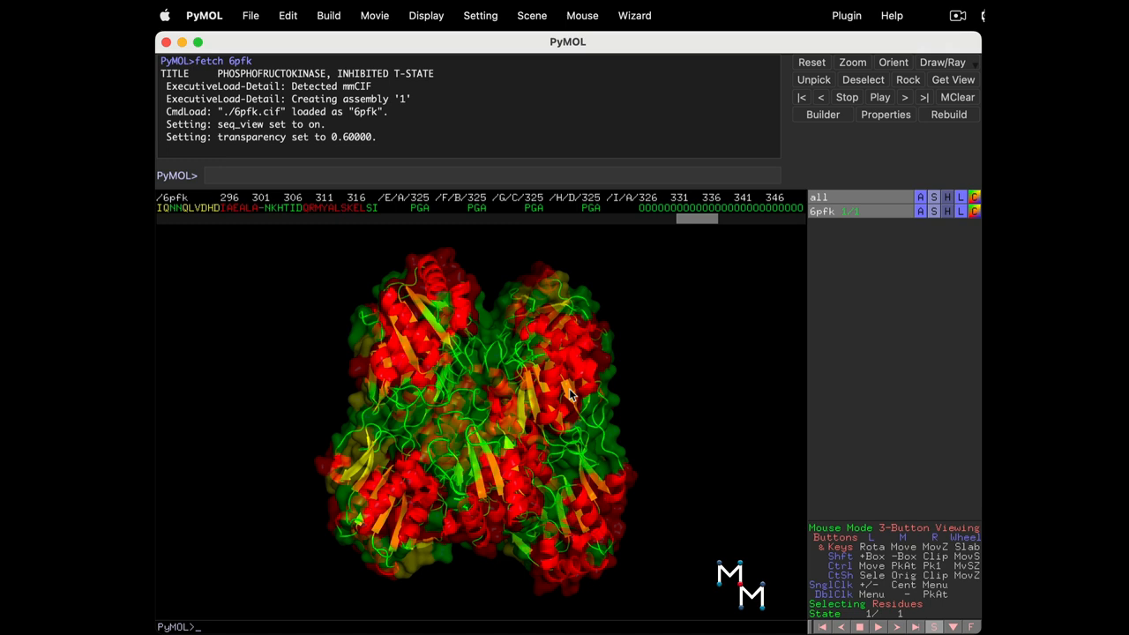
mouse_move(952, 266)
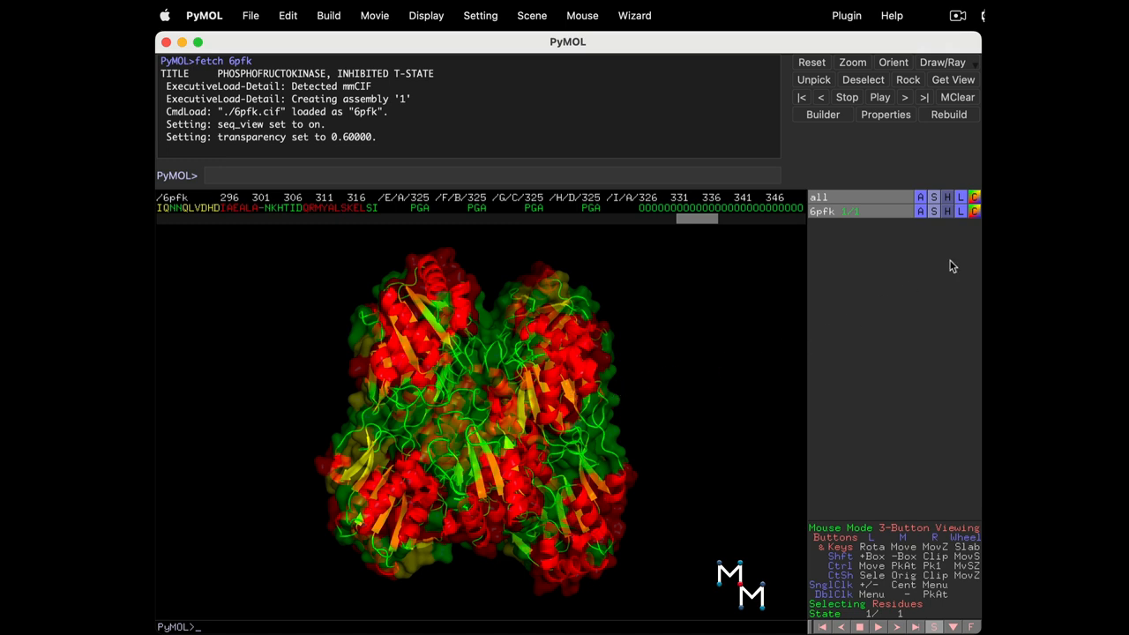
Step: Colour only the 6pfk surface representation gray70 via C > by rep
click(974, 211)
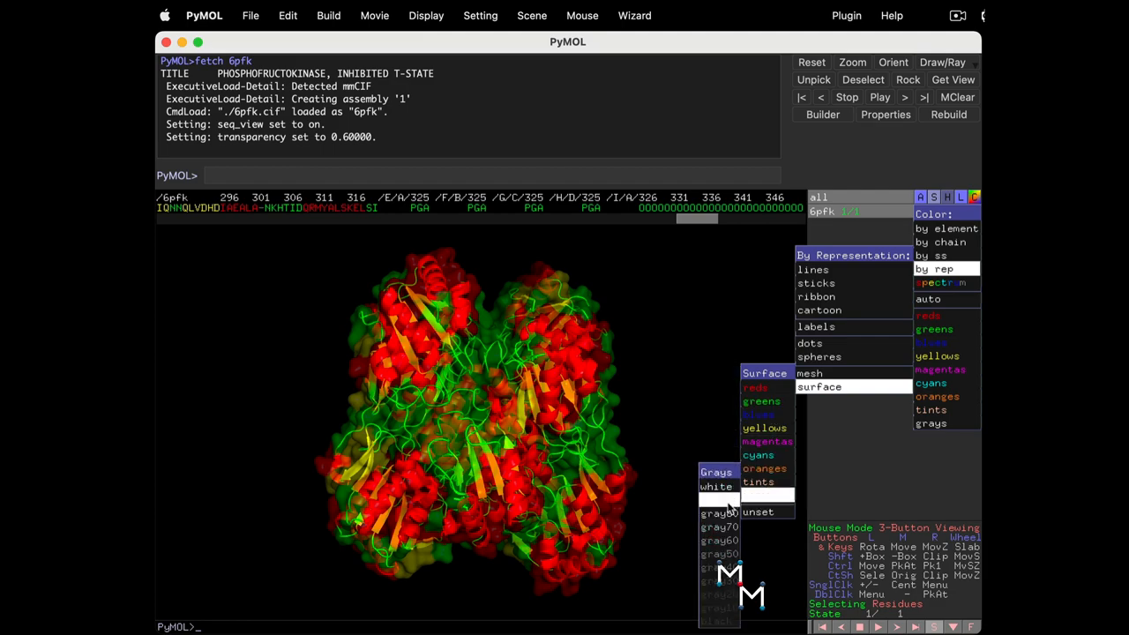
click(720, 526)
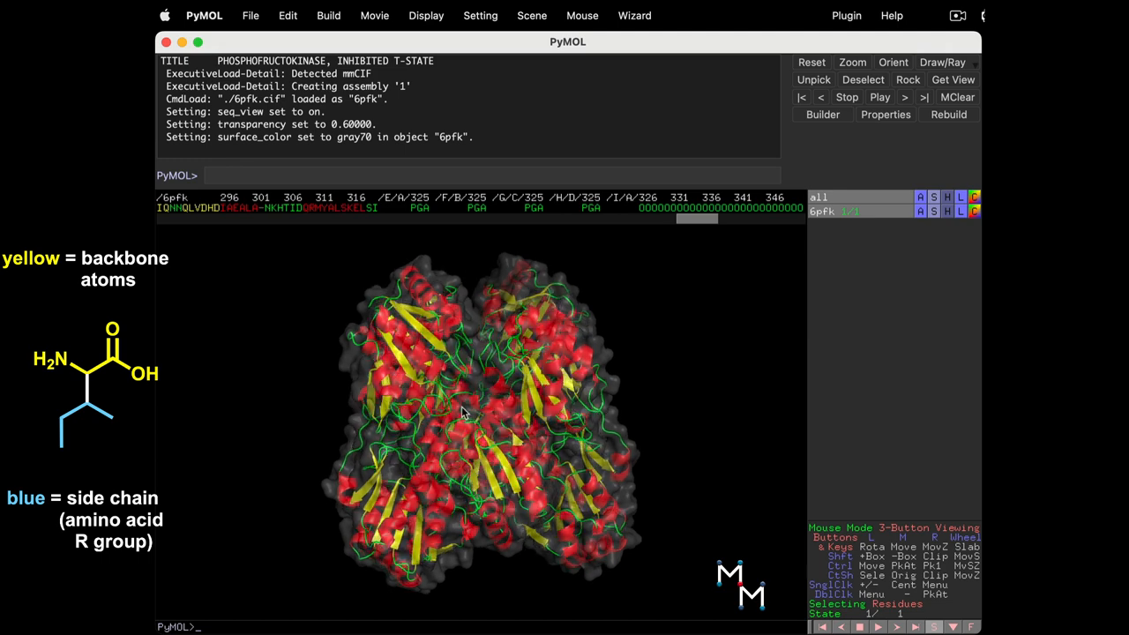
Step: Rotate the translucent gray tetramer to show it from a different side
drag(467, 414, 569, 428)
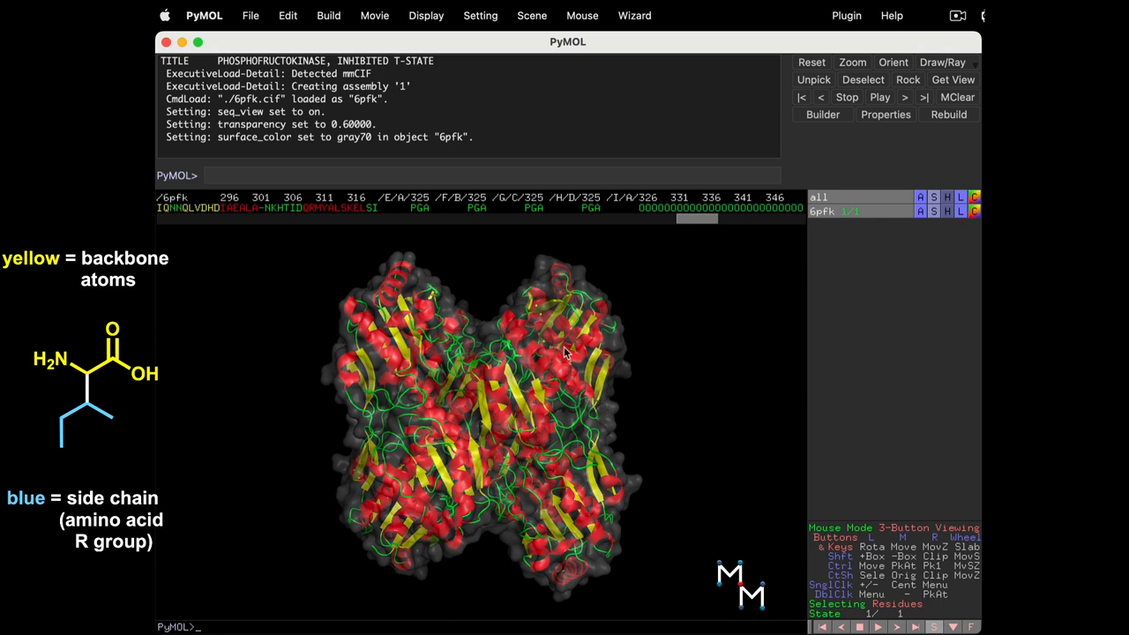
mouse_move(627, 341)
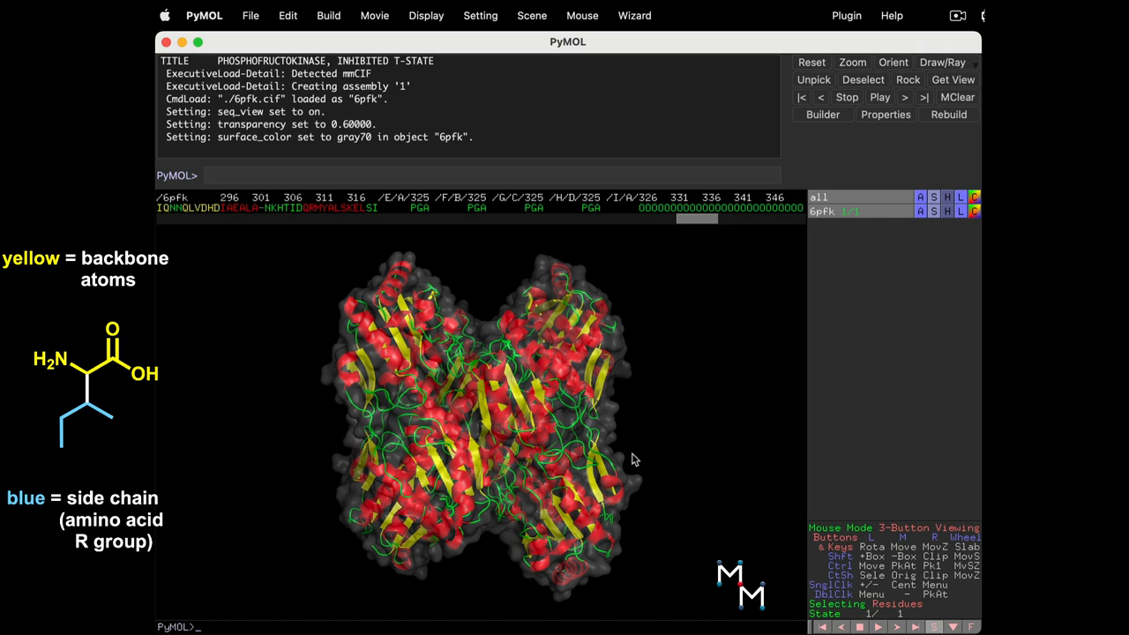
mouse_move(668, 485)
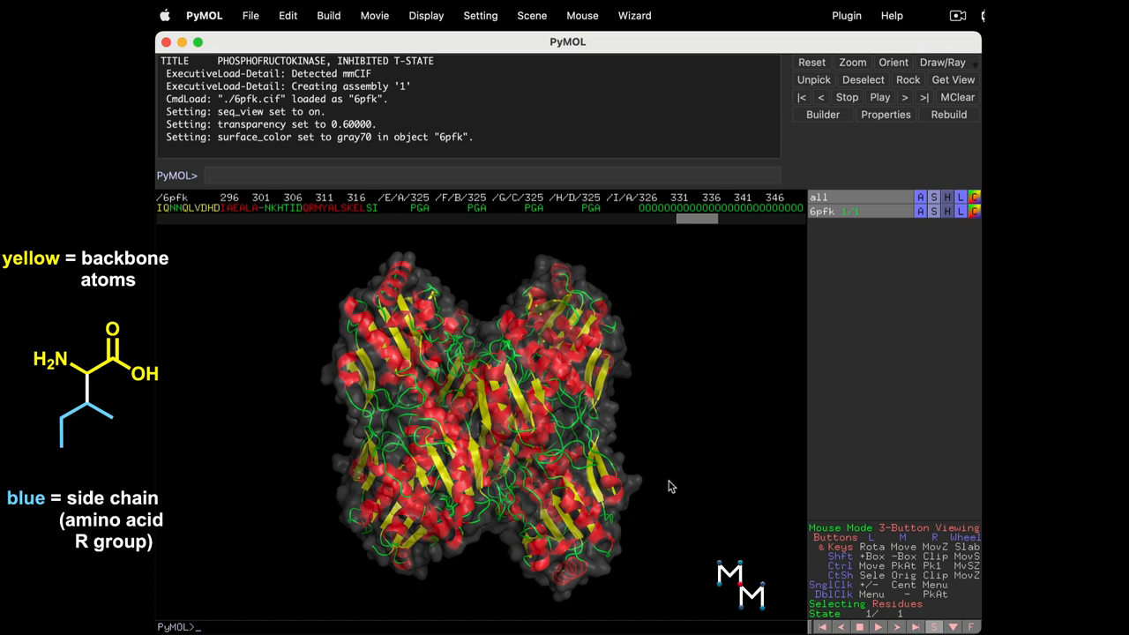
mouse_move(895, 270)
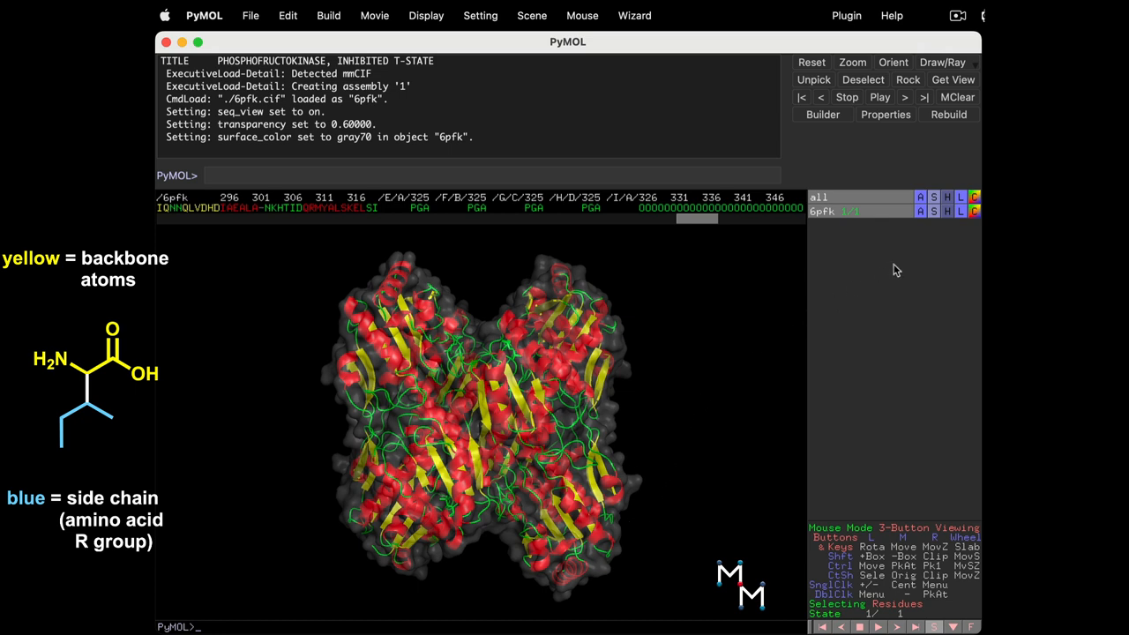
Step: Show the 6pfk side chains as lines, rotate to inspect them, and open the color menu
click(920, 212)
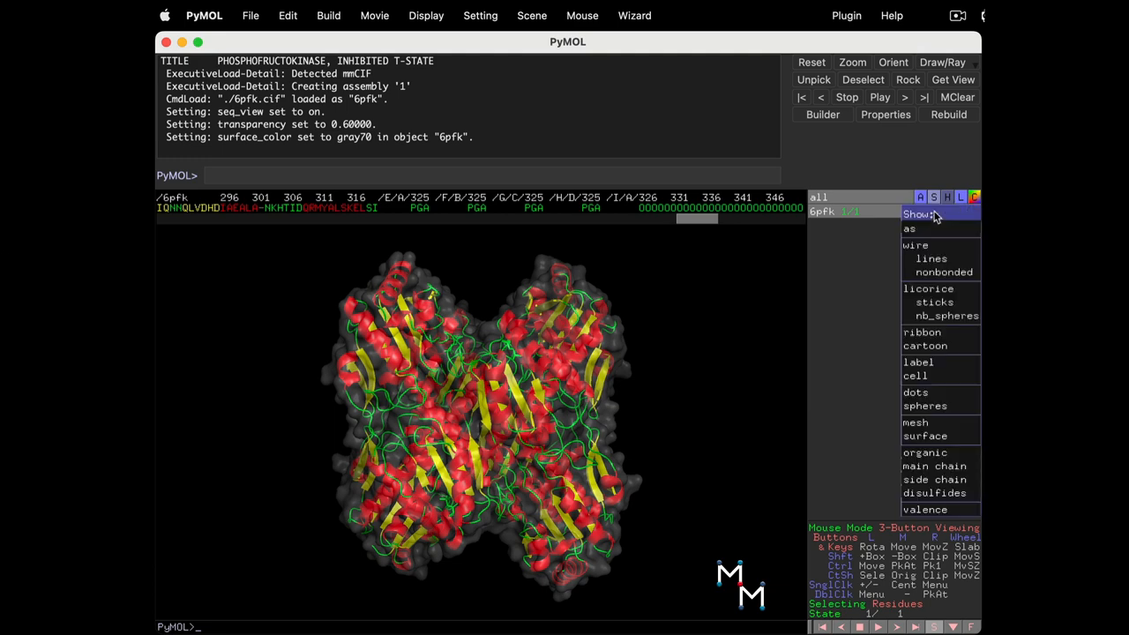
mouse_move(934, 479)
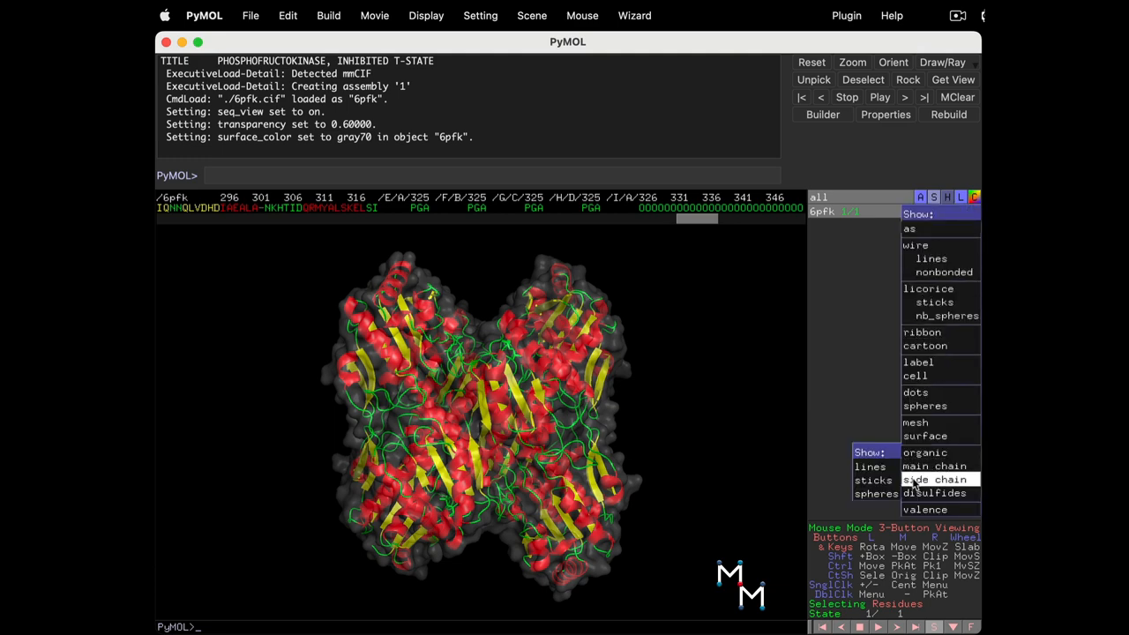
click(933, 479)
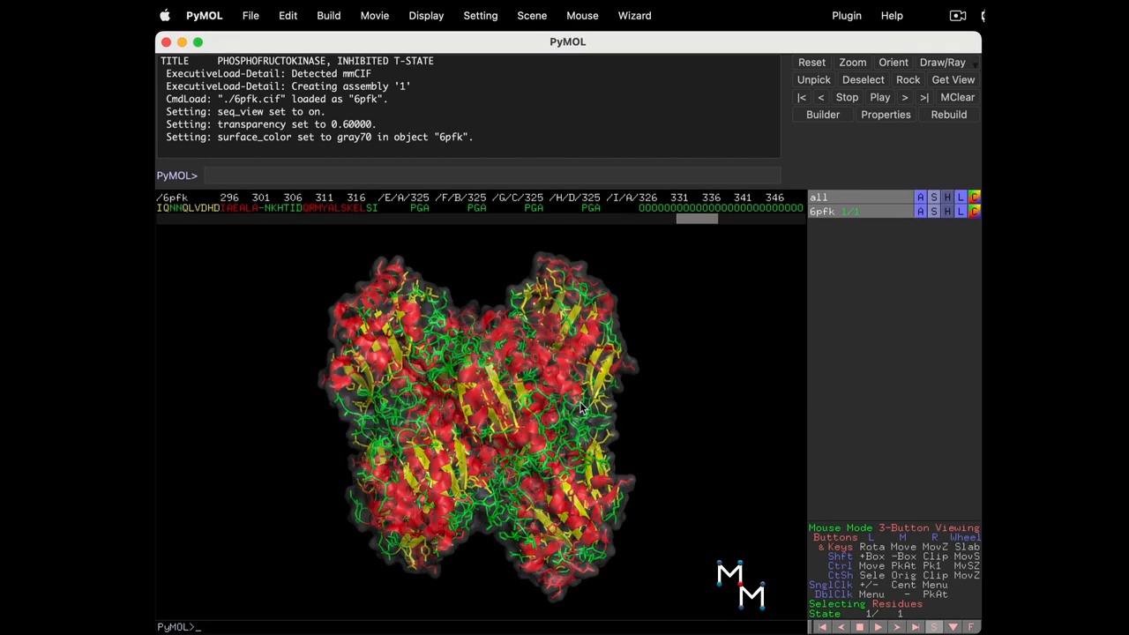
drag(582, 408, 631, 363)
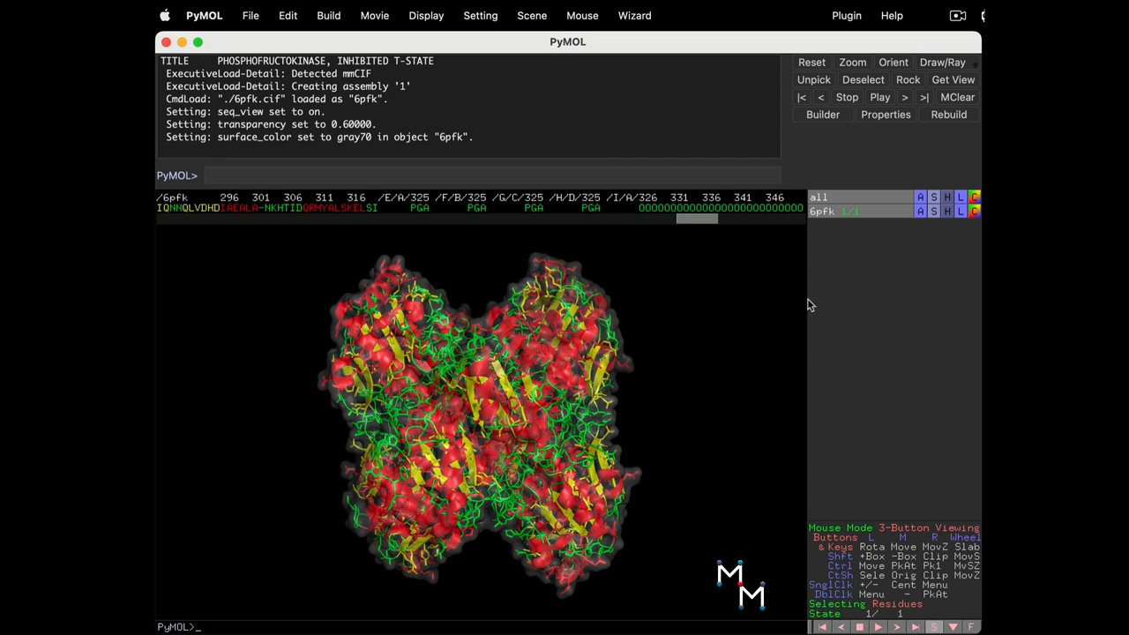
click(946, 212)
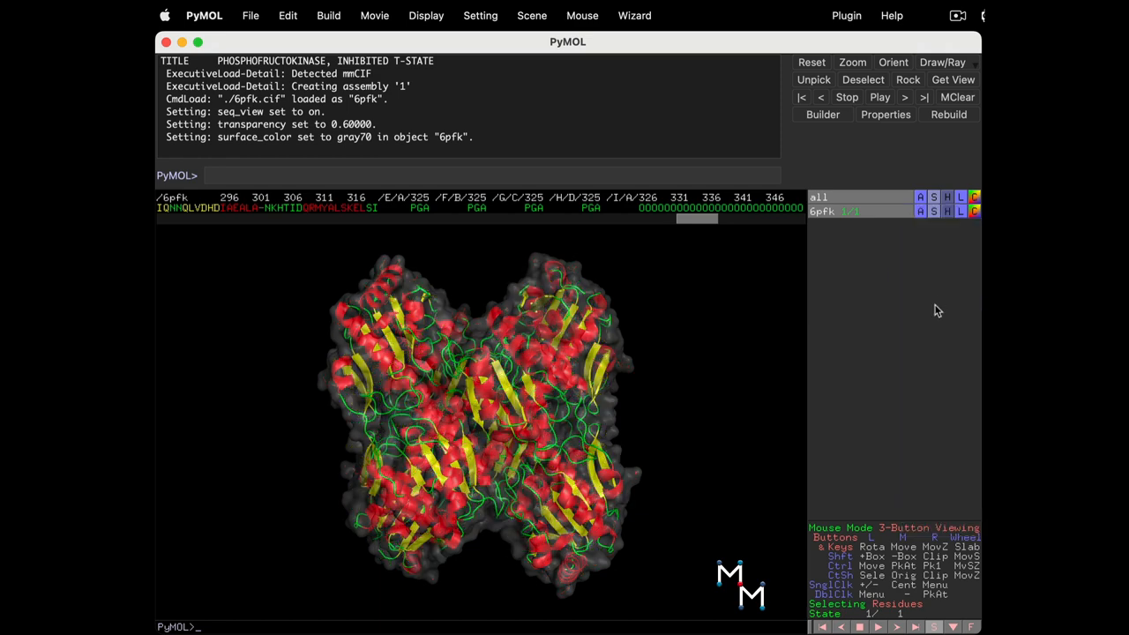
click(932, 211)
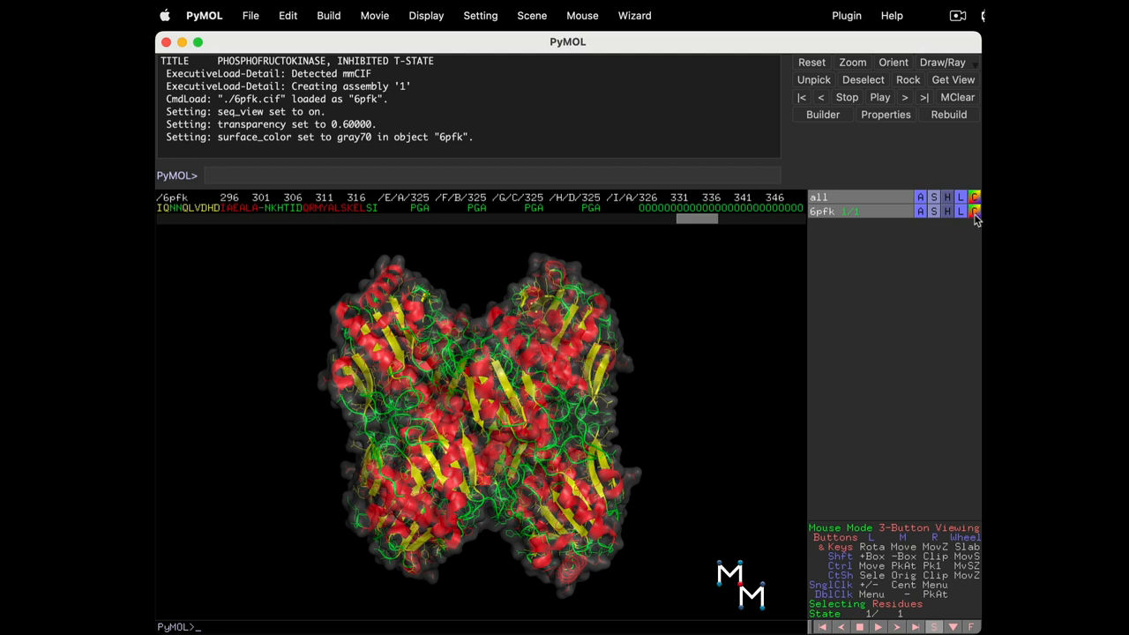
click(974, 211)
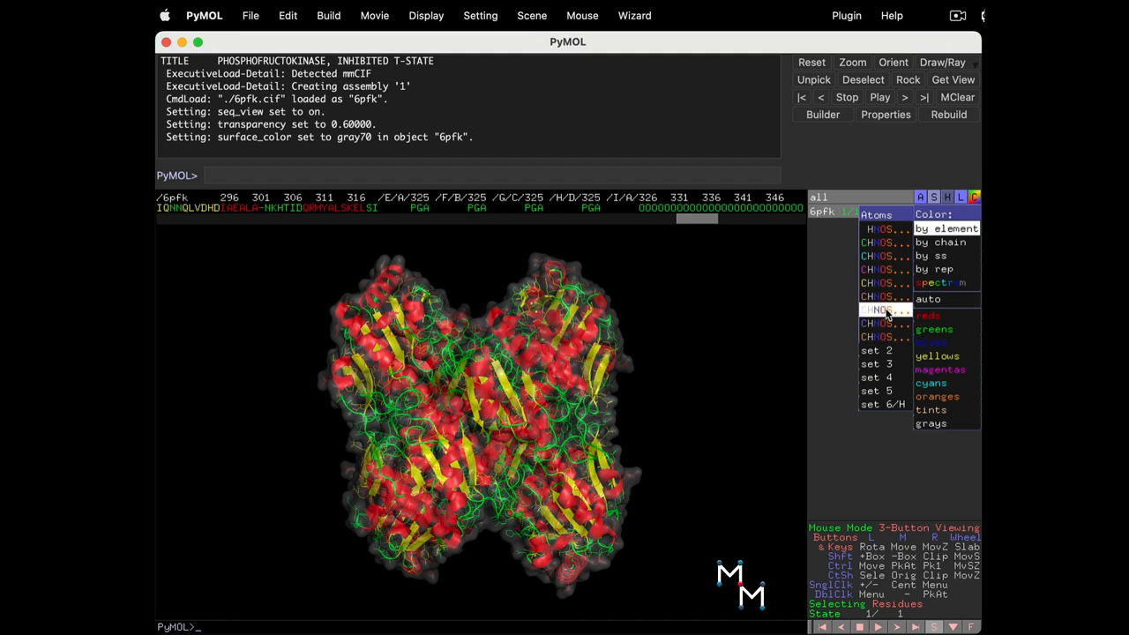
mouse_move(888, 312)
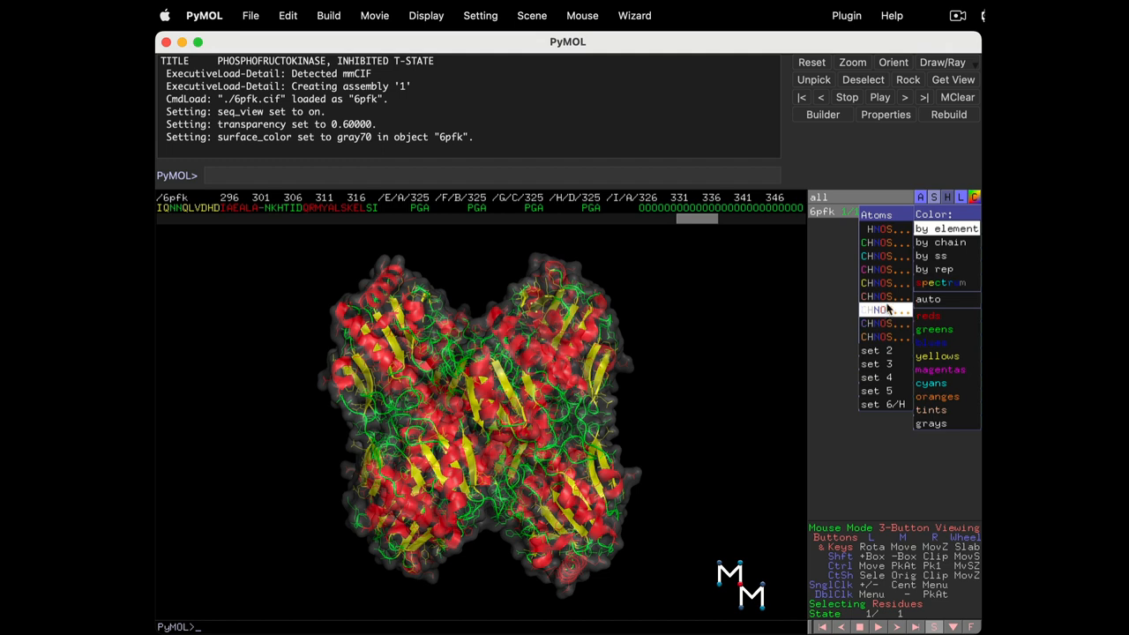
mouse_move(886, 256)
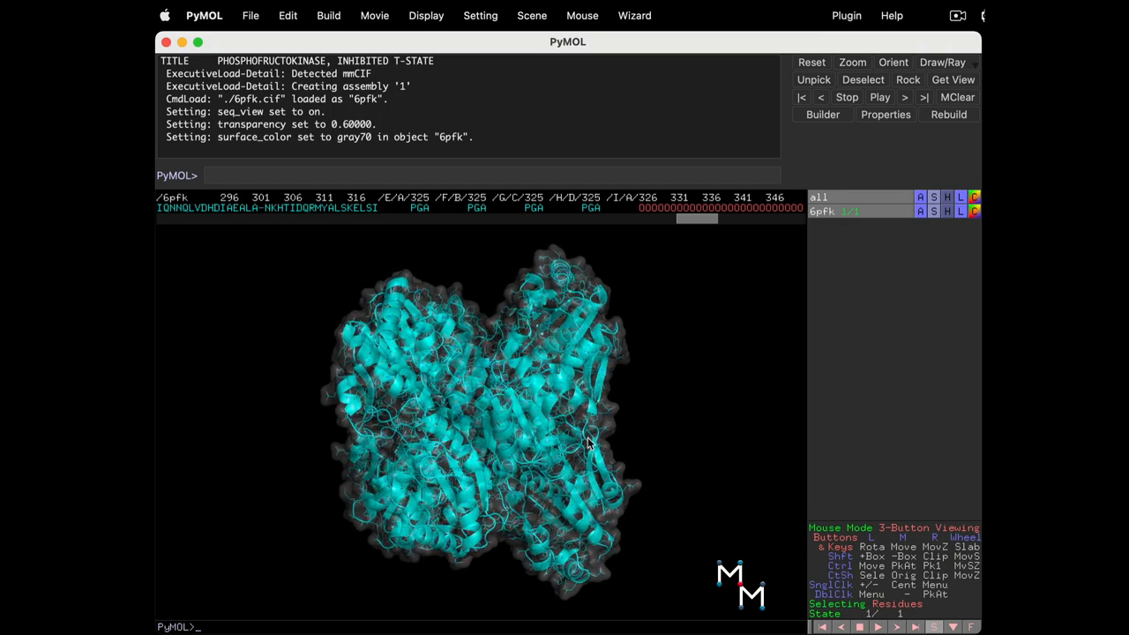
drag(587, 441, 520, 416)
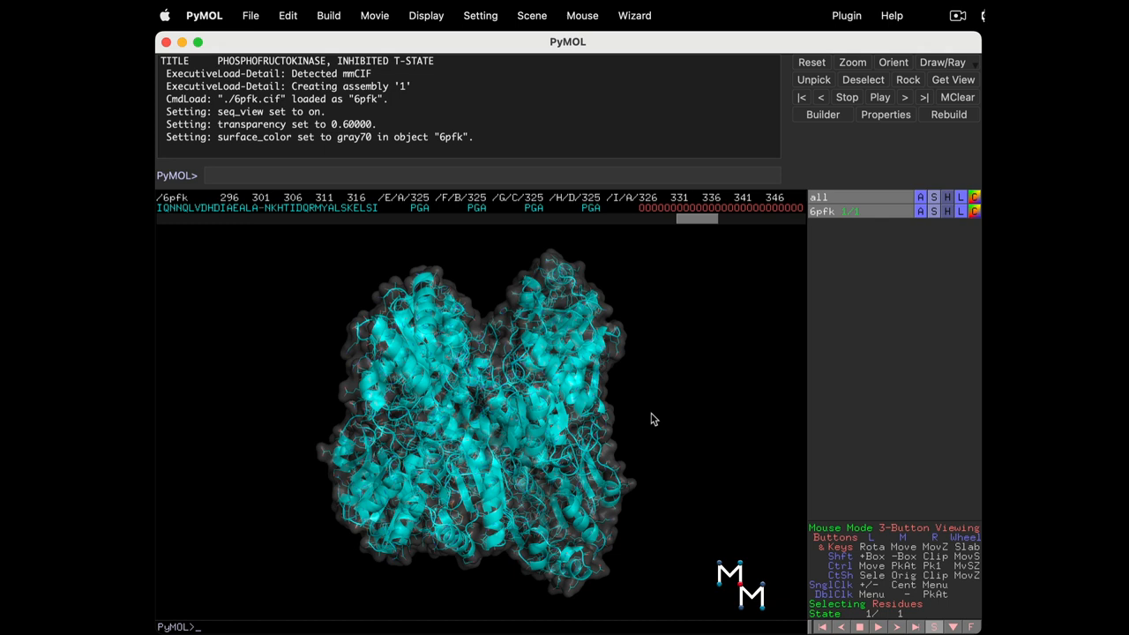
mouse_move(657, 422)
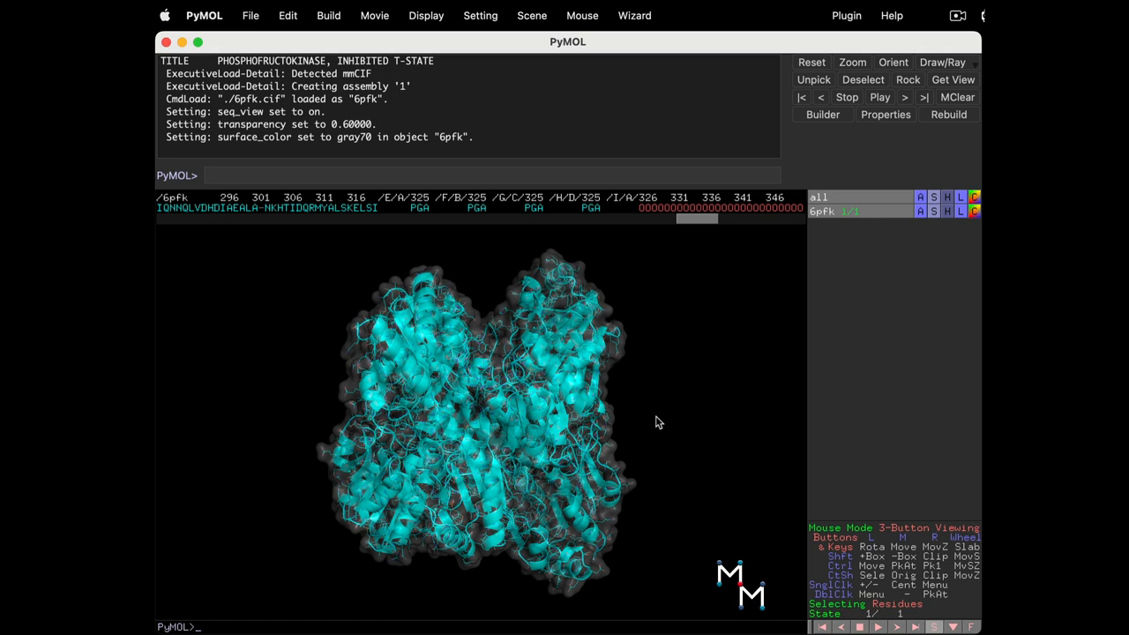
mouse_move(771, 361)
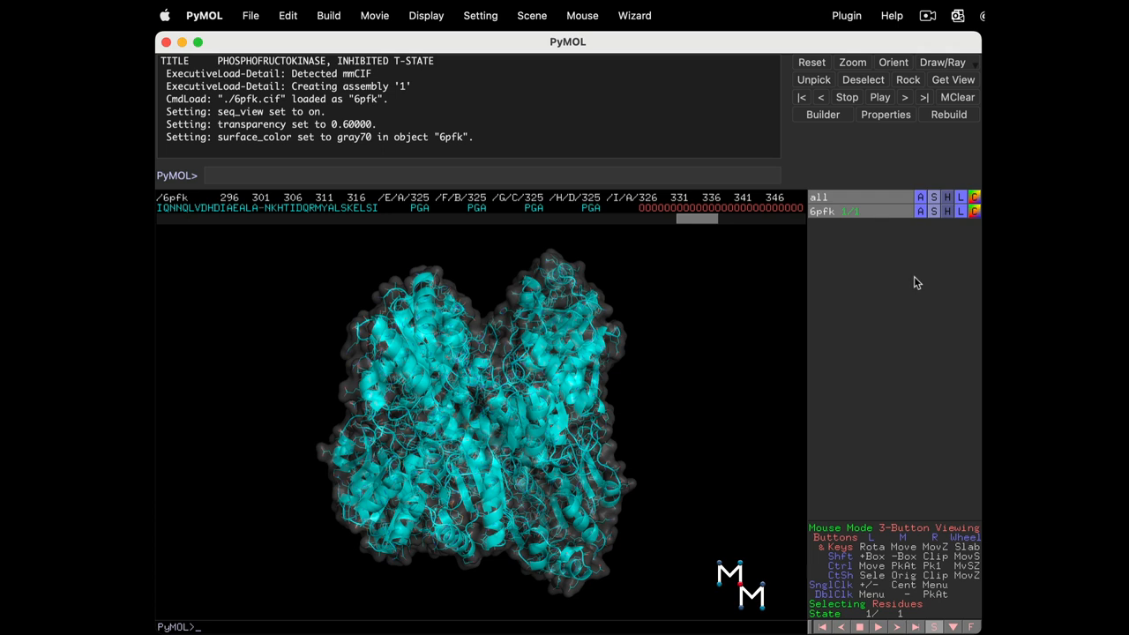
mouse_move(929, 264)
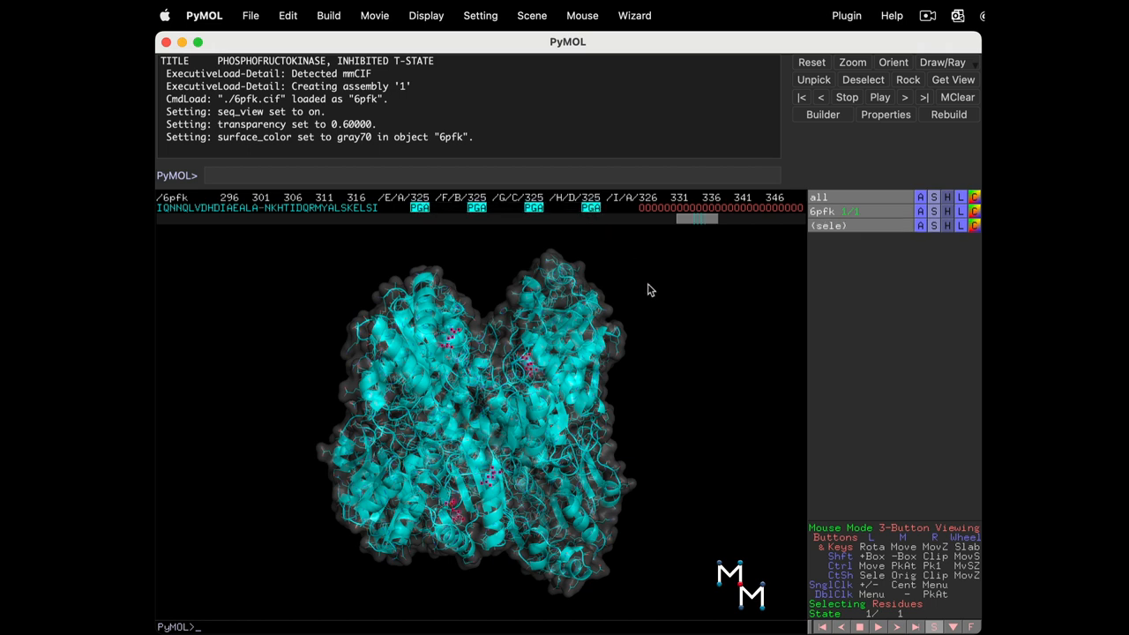
mouse_move(507, 231)
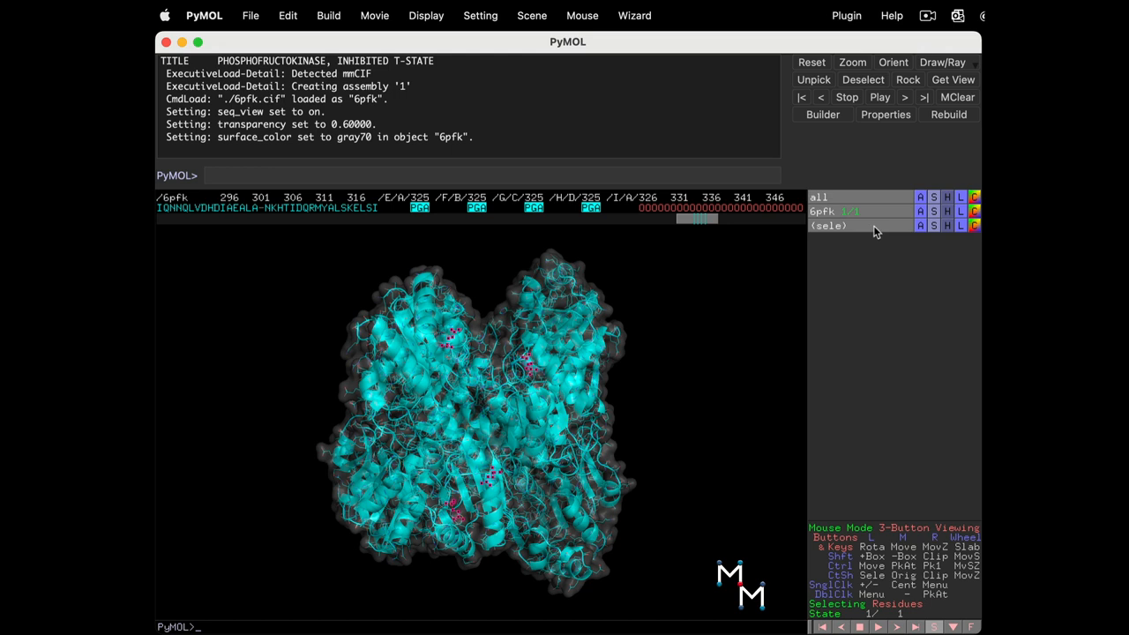
mouse_move(923, 232)
text(set_name sele,ligands)
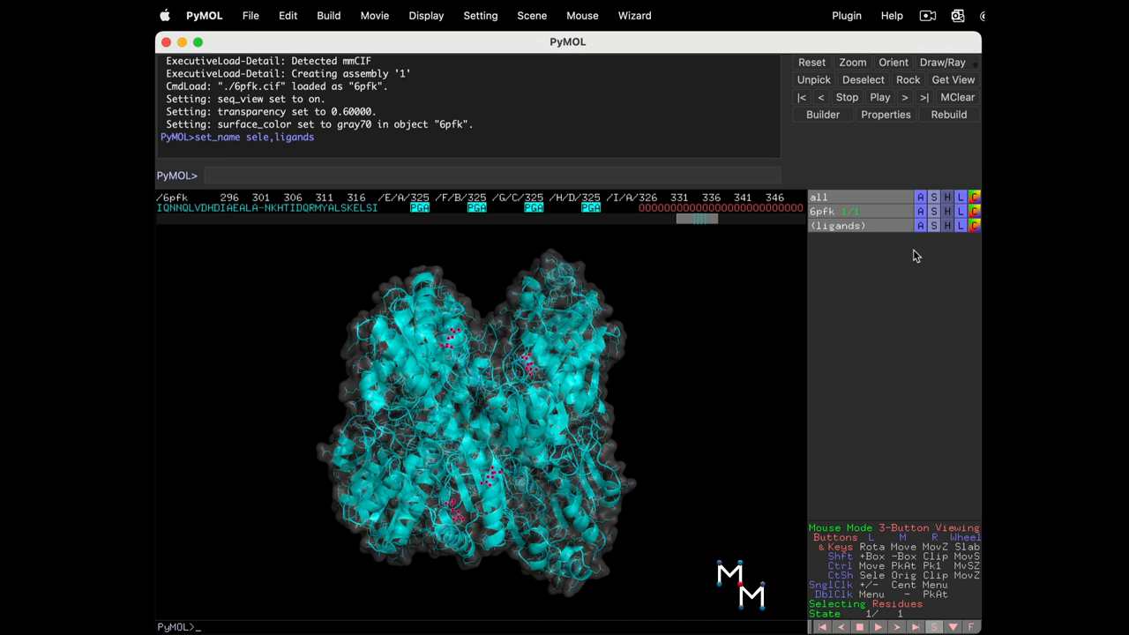
mouse_move(935, 238)
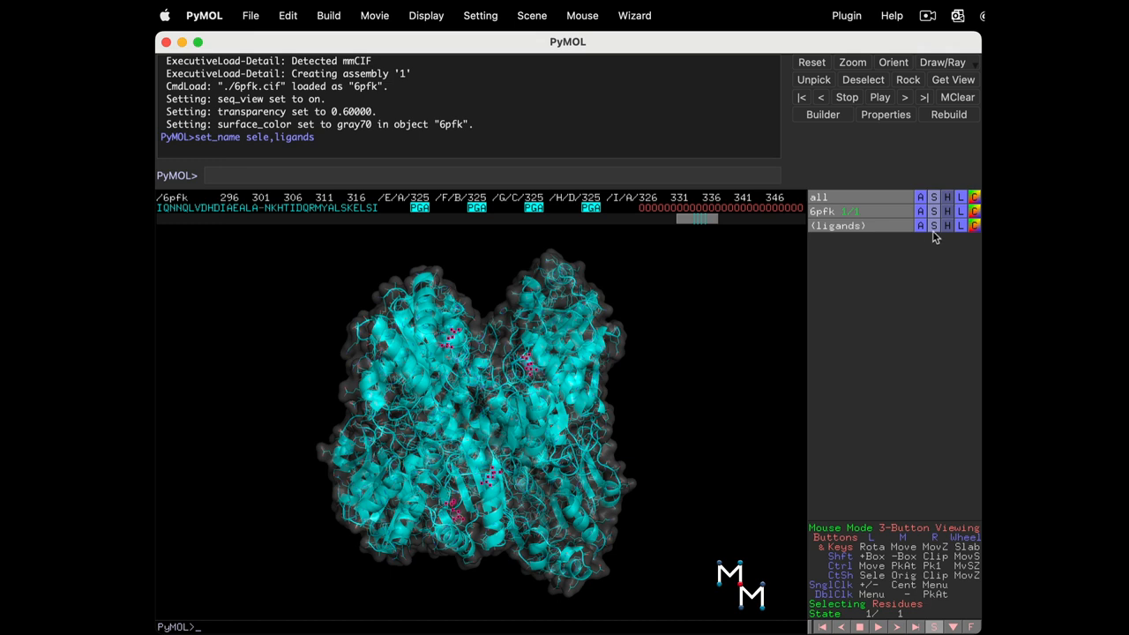
mouse_move(933, 227)
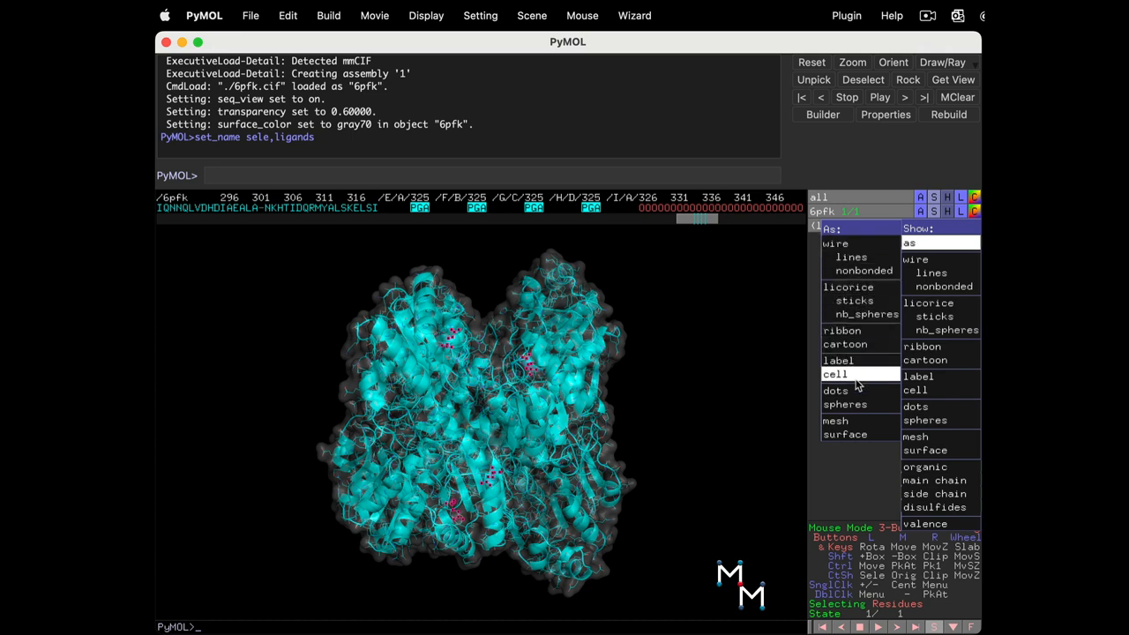
mouse_move(859, 403)
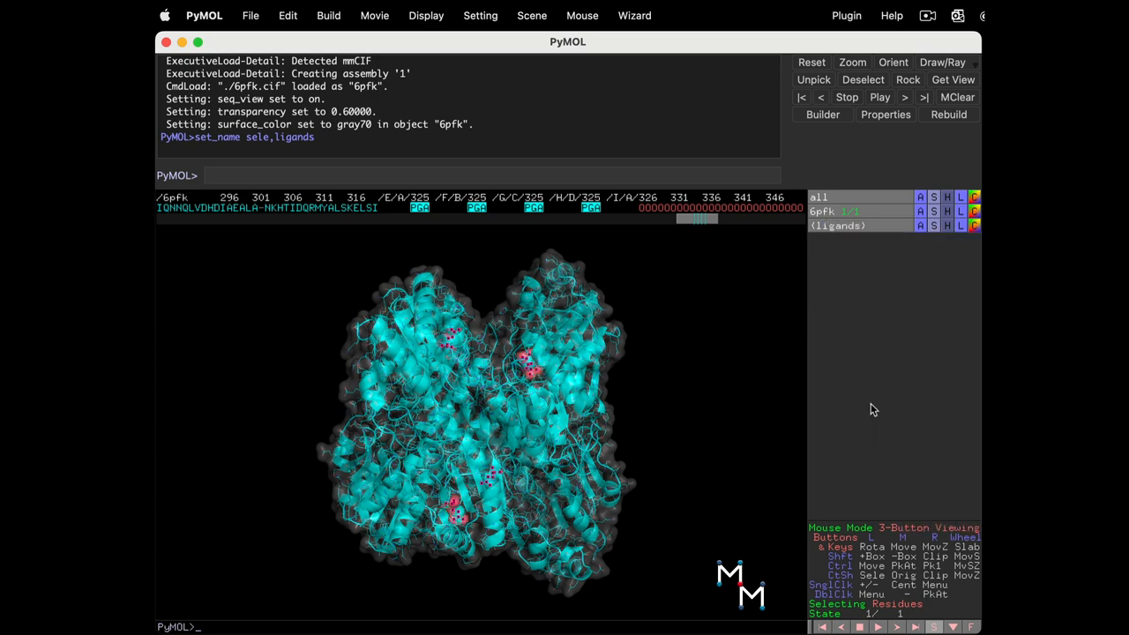
mouse_move(747, 406)
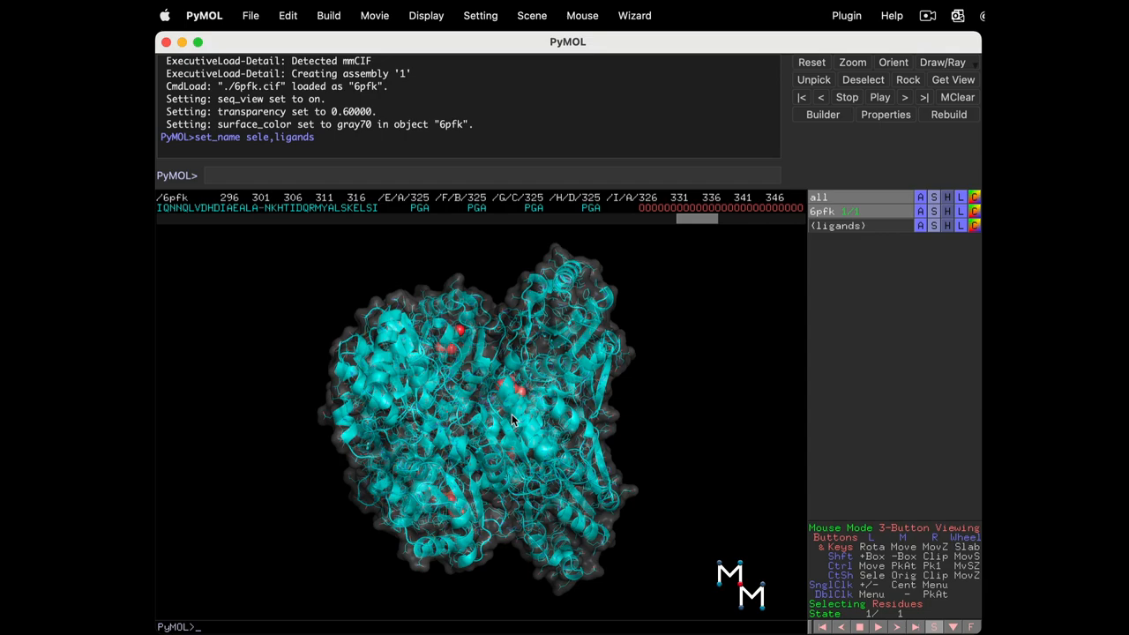
Step: Rotate the tetramer to inspect the ligand spheres, then turn it back toward a front view
drag(512, 414, 476, 520)
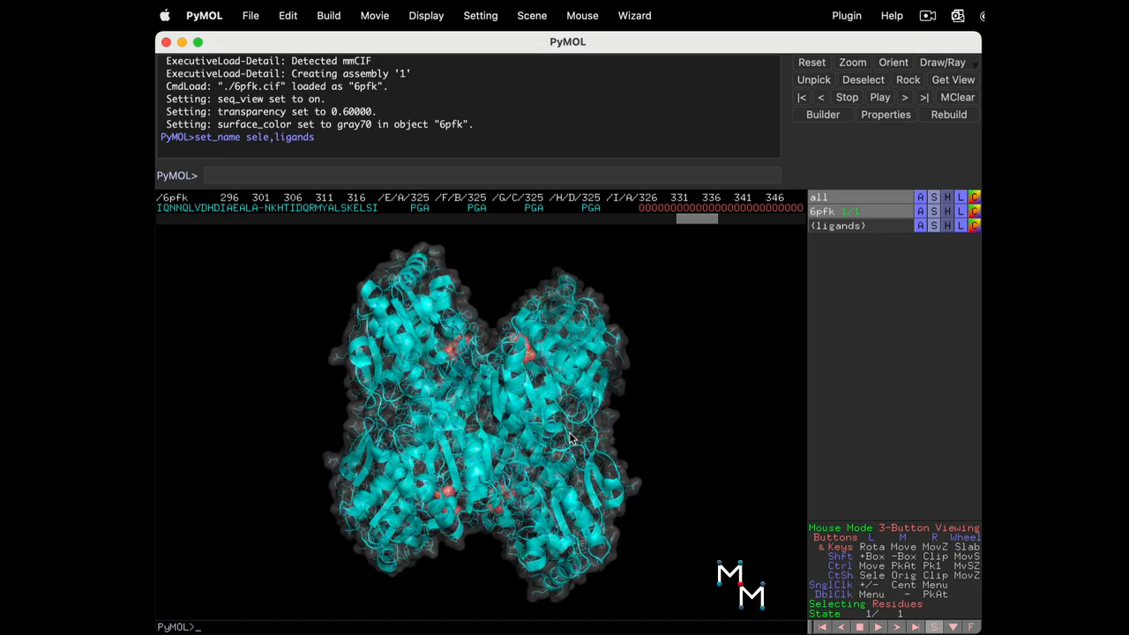
drag(569, 438, 359, 438)
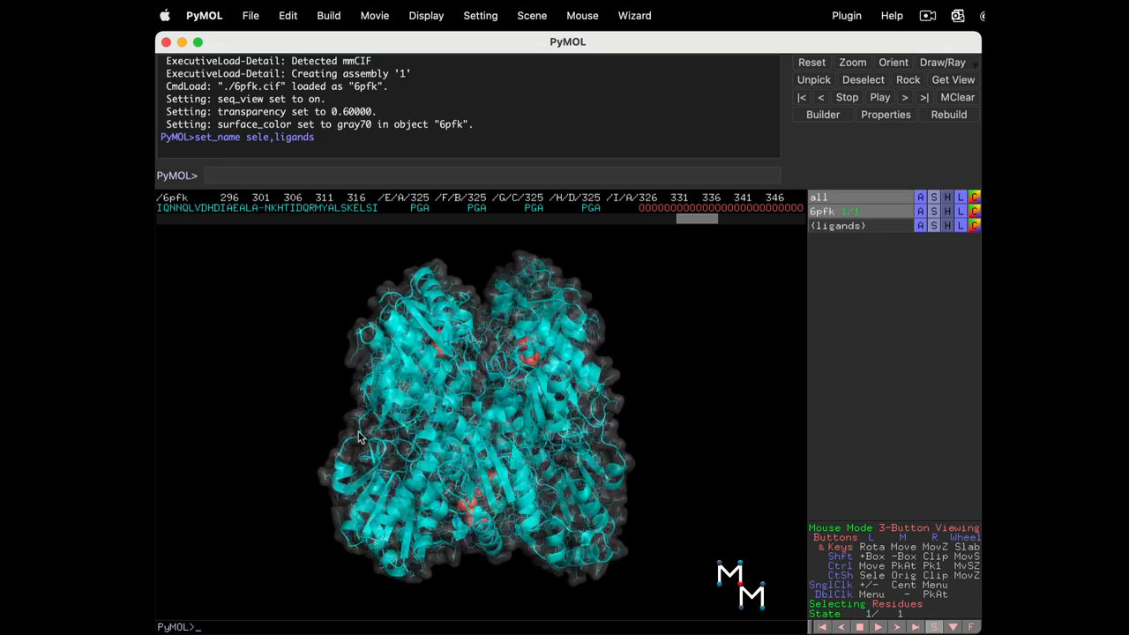
Step: Color the PGA ligand carbons green from the color menu
click(974, 212)
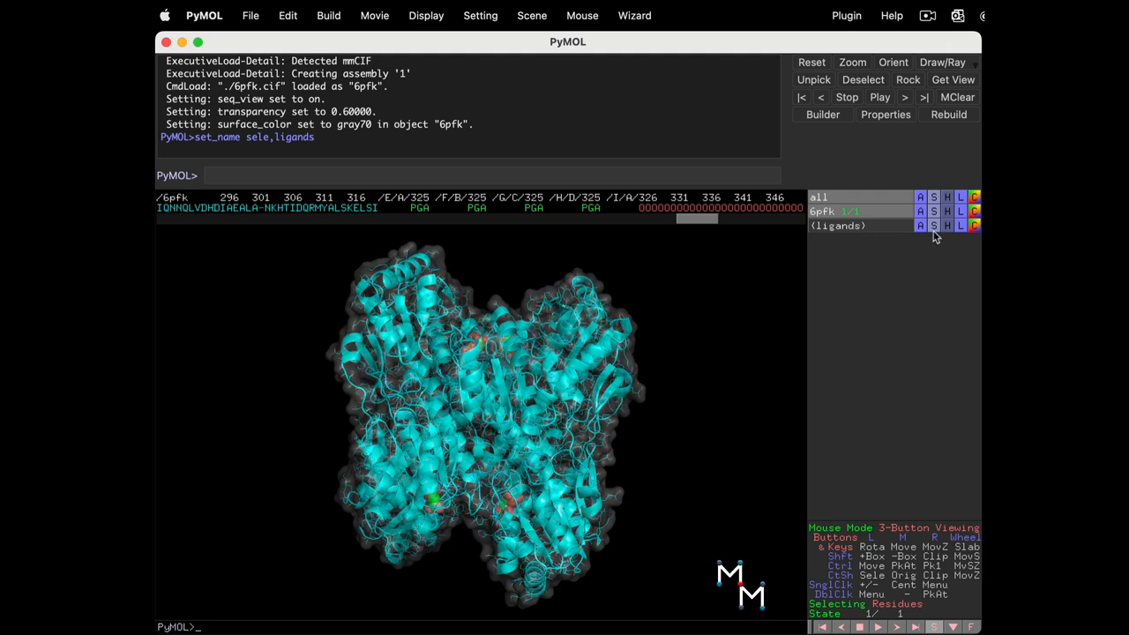
mouse_move(934, 216)
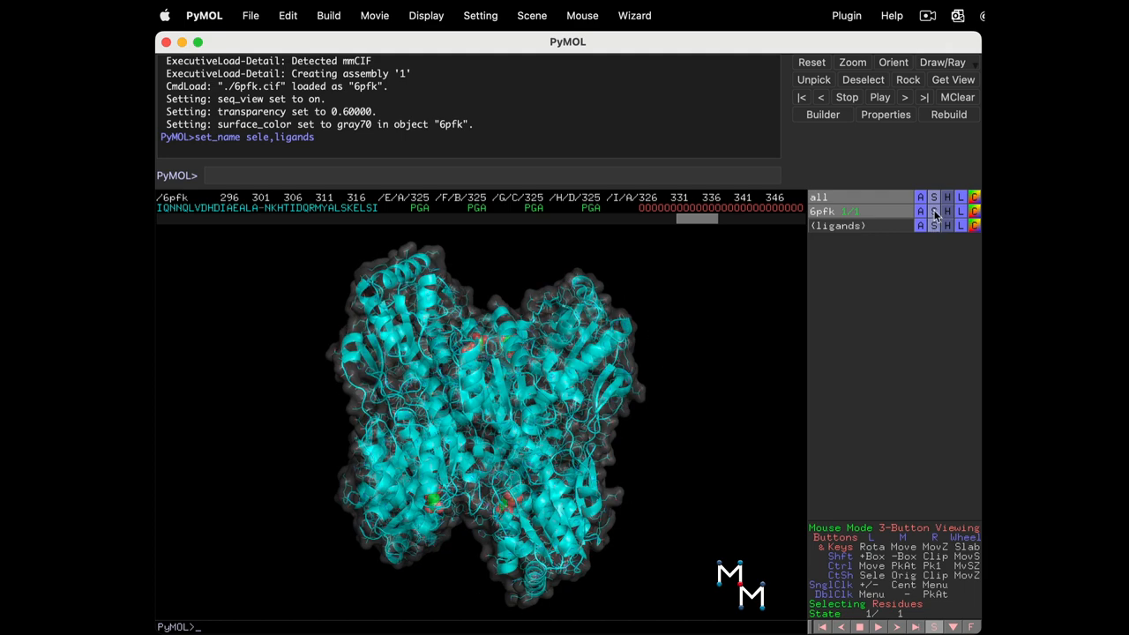
Step: Hide the 6pfk surface, then rotate the bare cyan cartoon to a front view
click(934, 211)
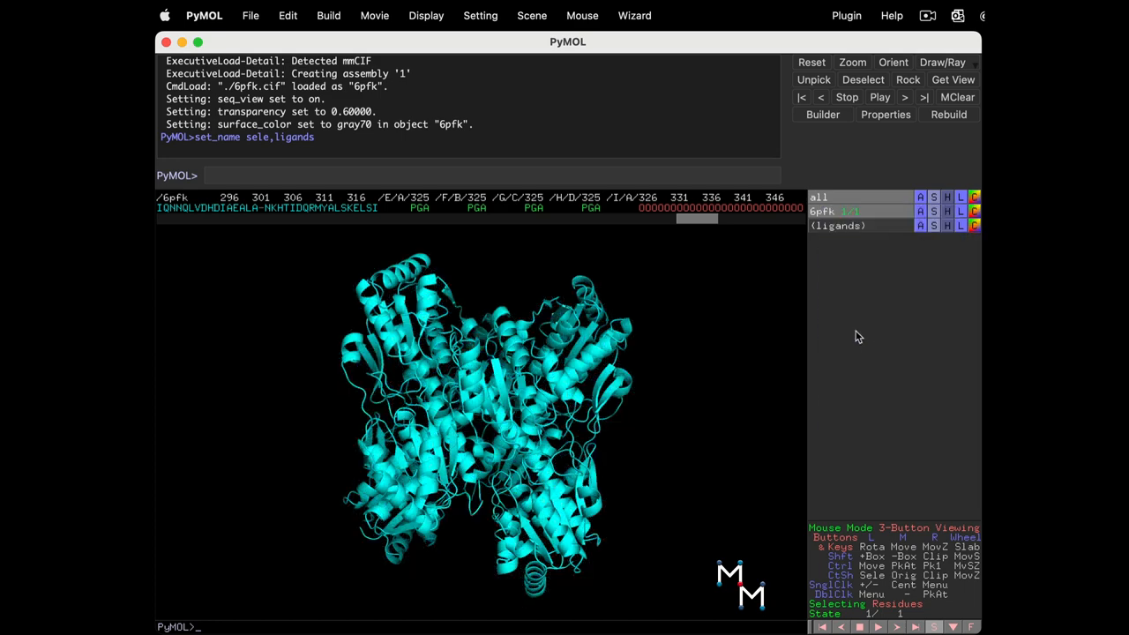
drag(485, 405, 516, 452)
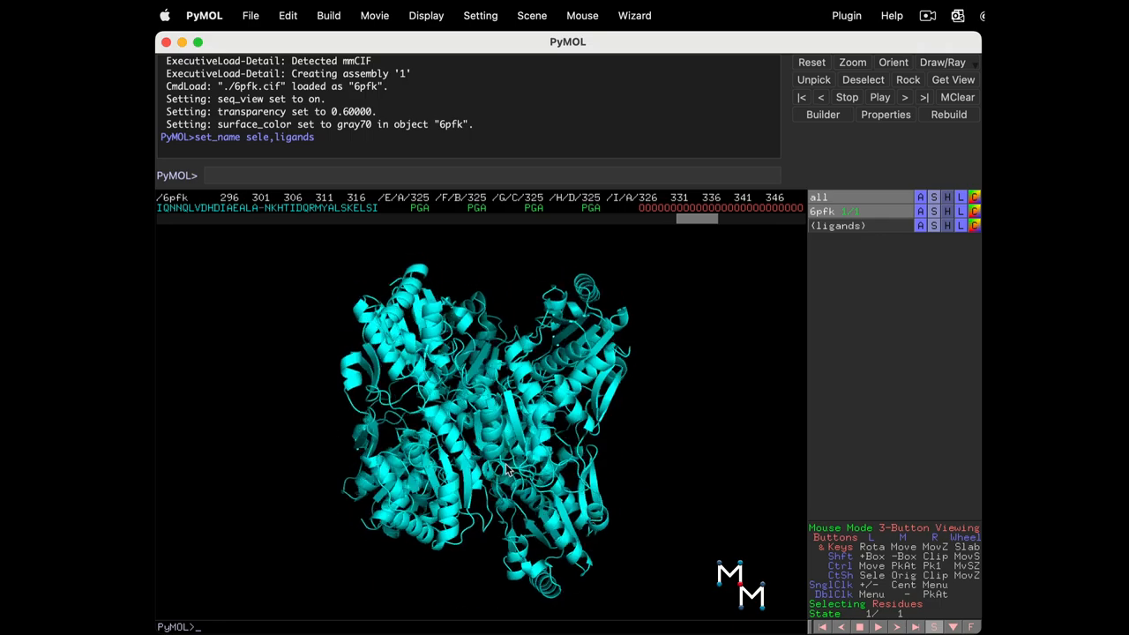
drag(507, 472, 568, 374)
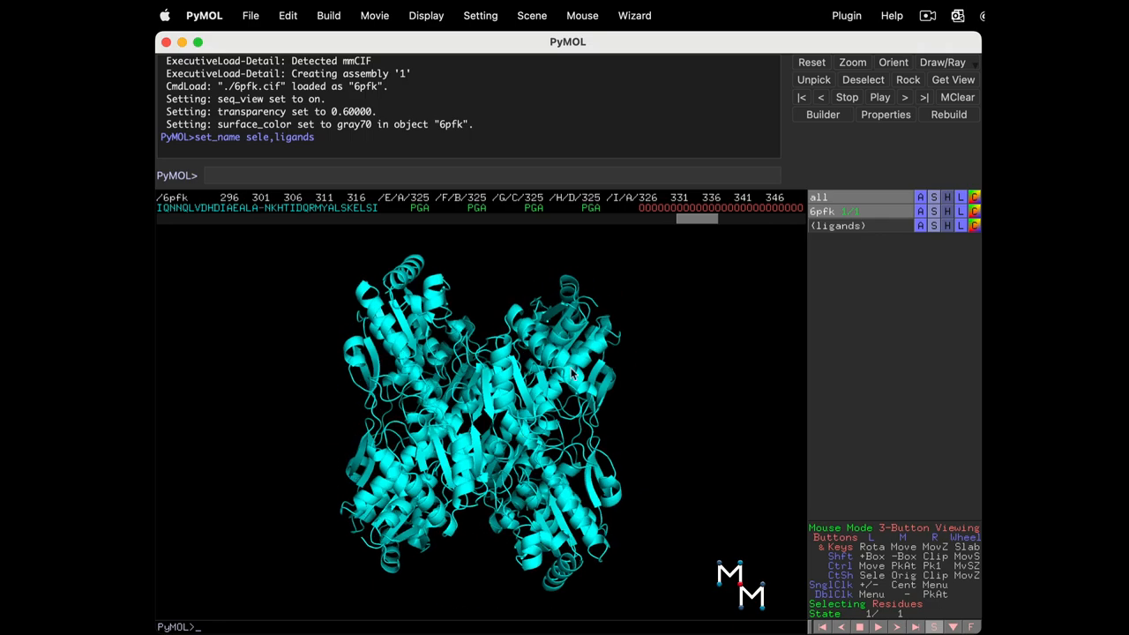
mouse_move(917, 342)
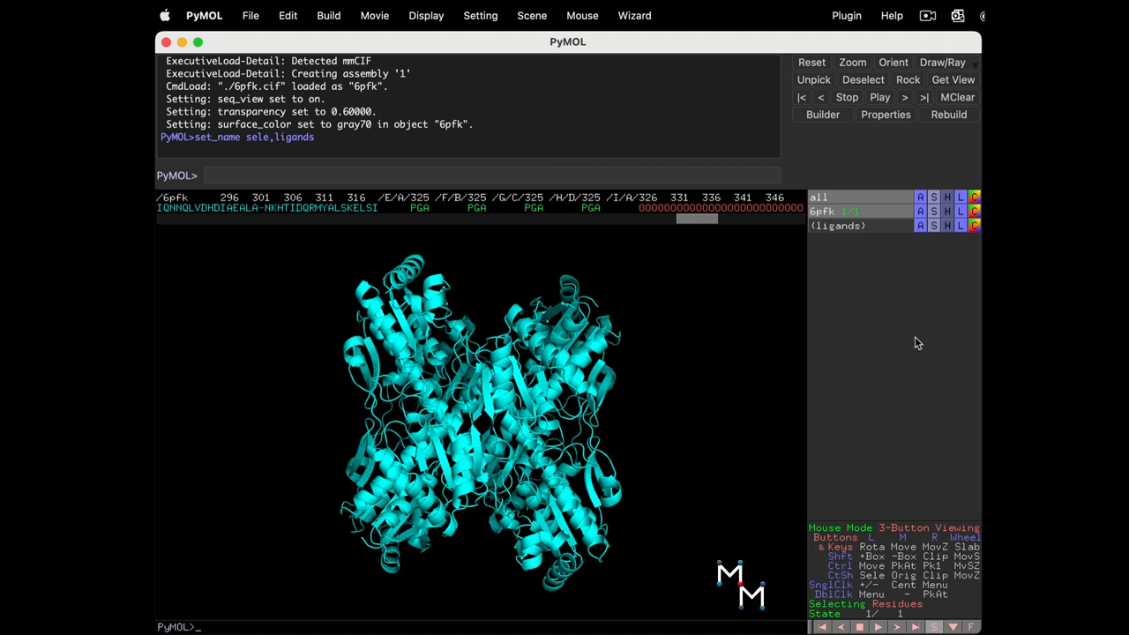
mouse_move(937, 249)
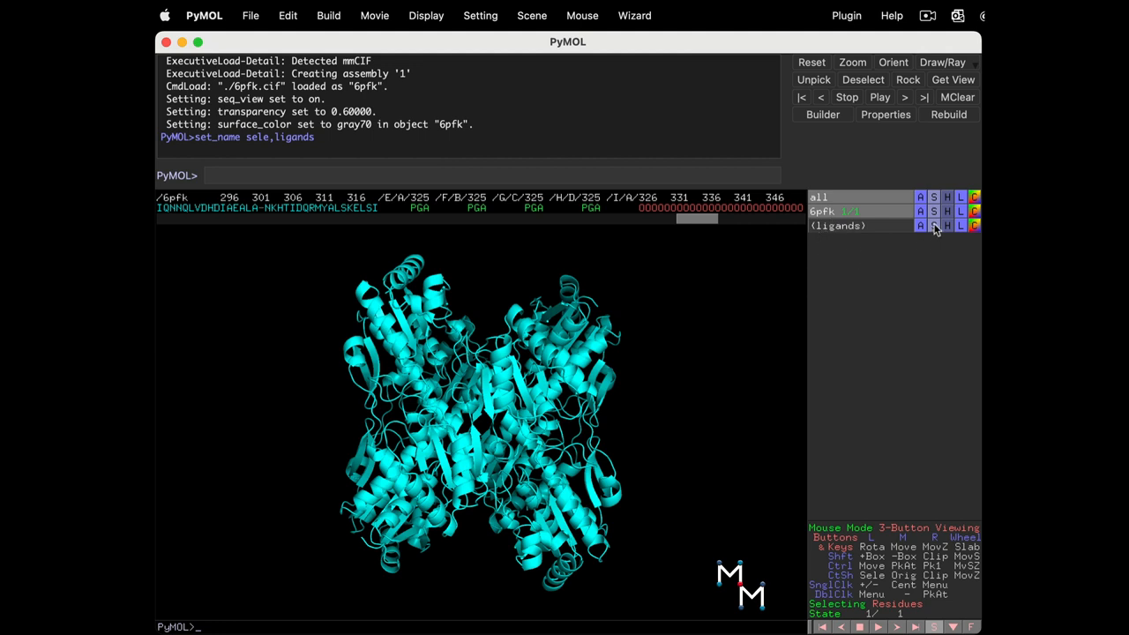
Step: Show the PGA ligands as spheres, set cartoon transparency to 50%, and rotate to view them
click(933, 225)
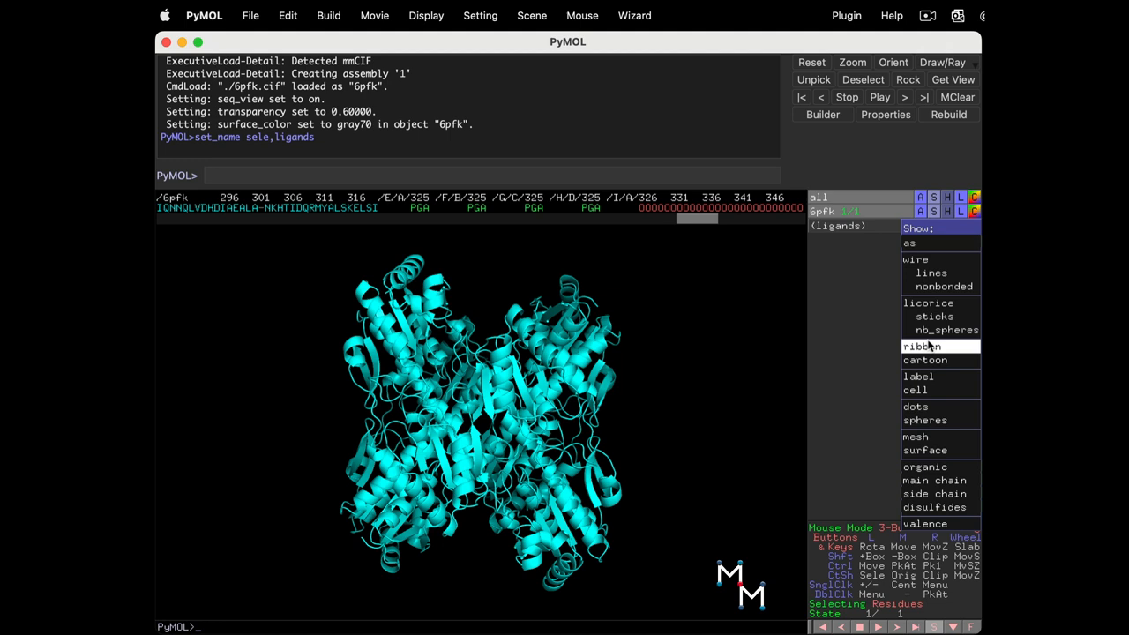
click(924, 419)
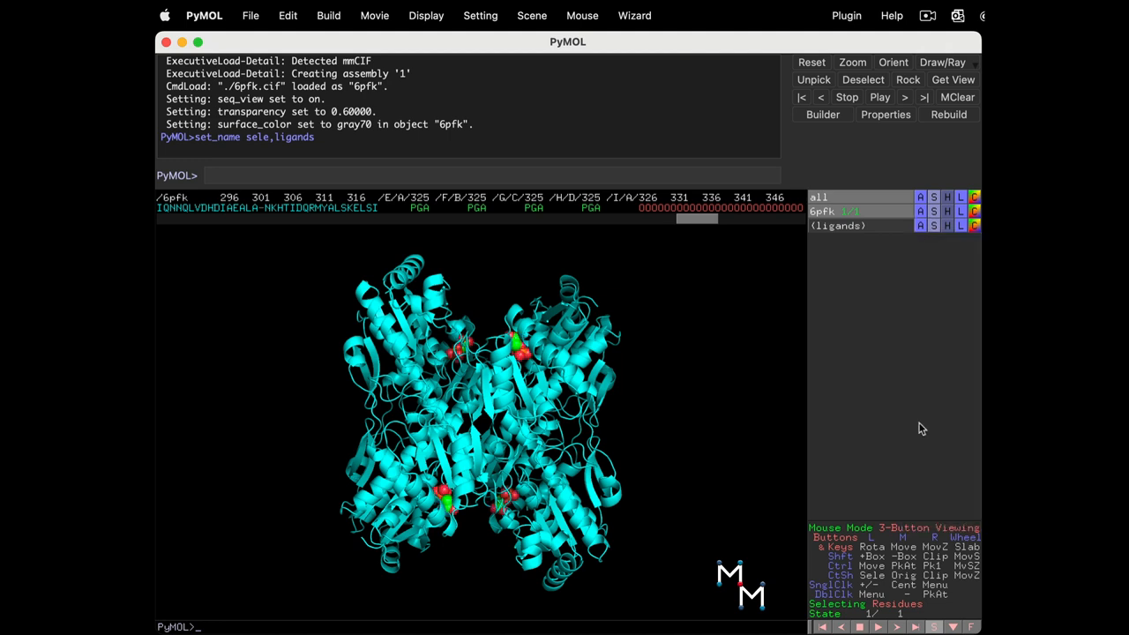
mouse_move(481, 15)
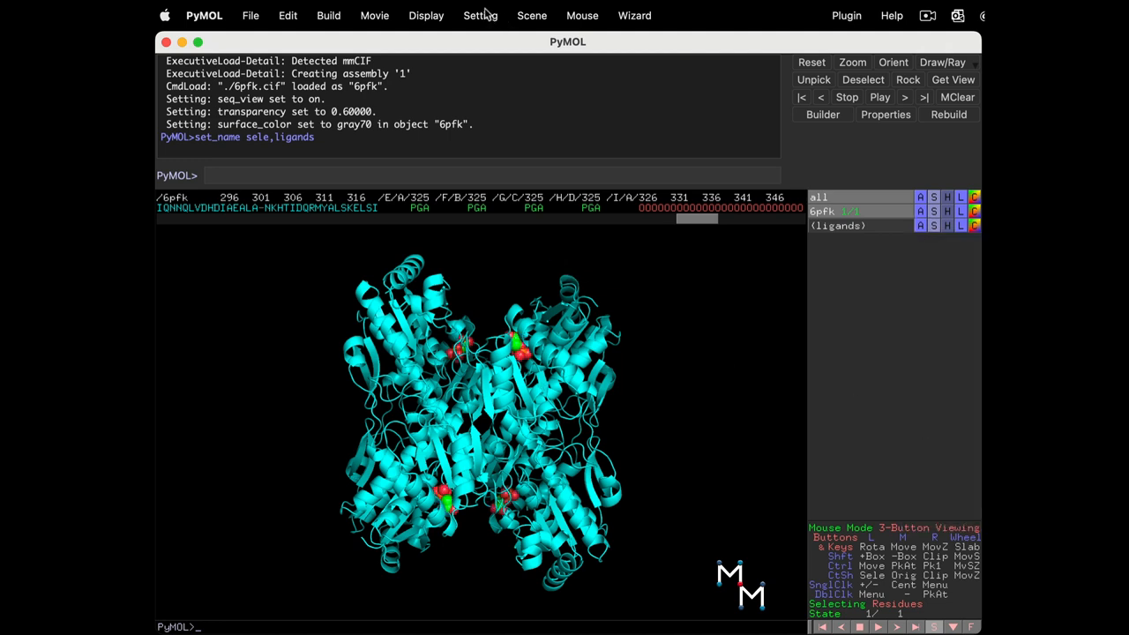
click(480, 15)
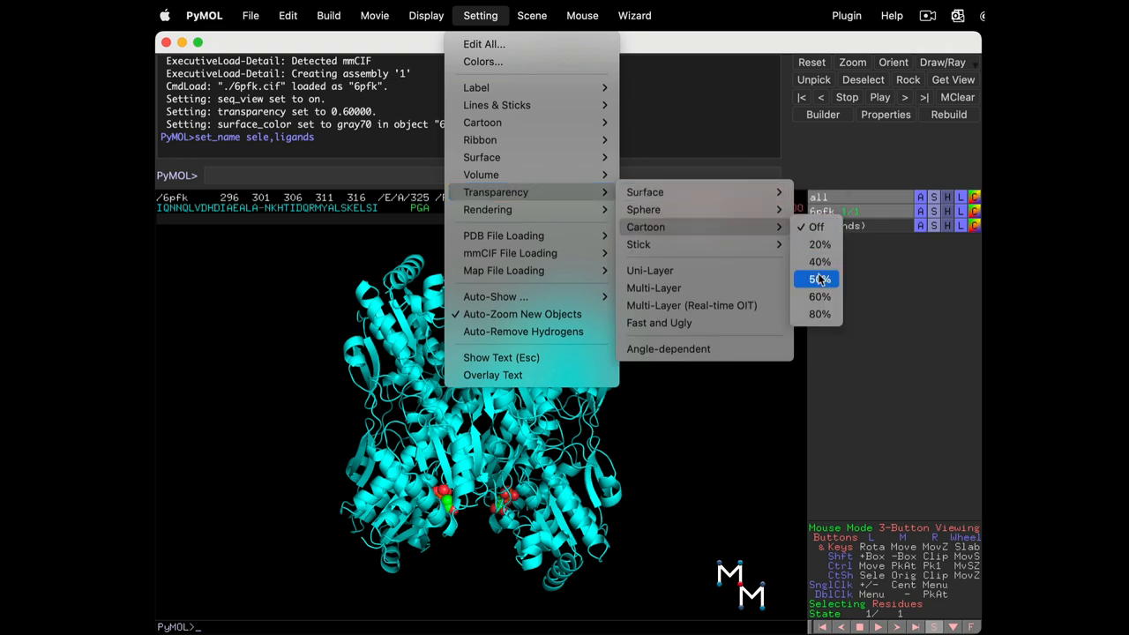
click(819, 279)
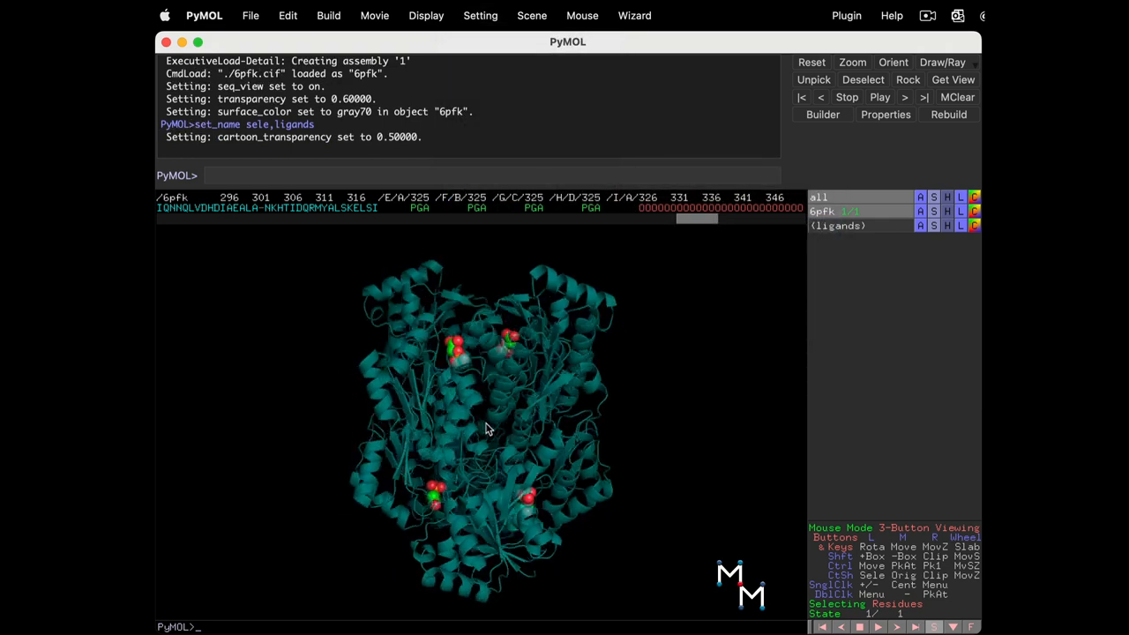
drag(485, 429, 604, 422)
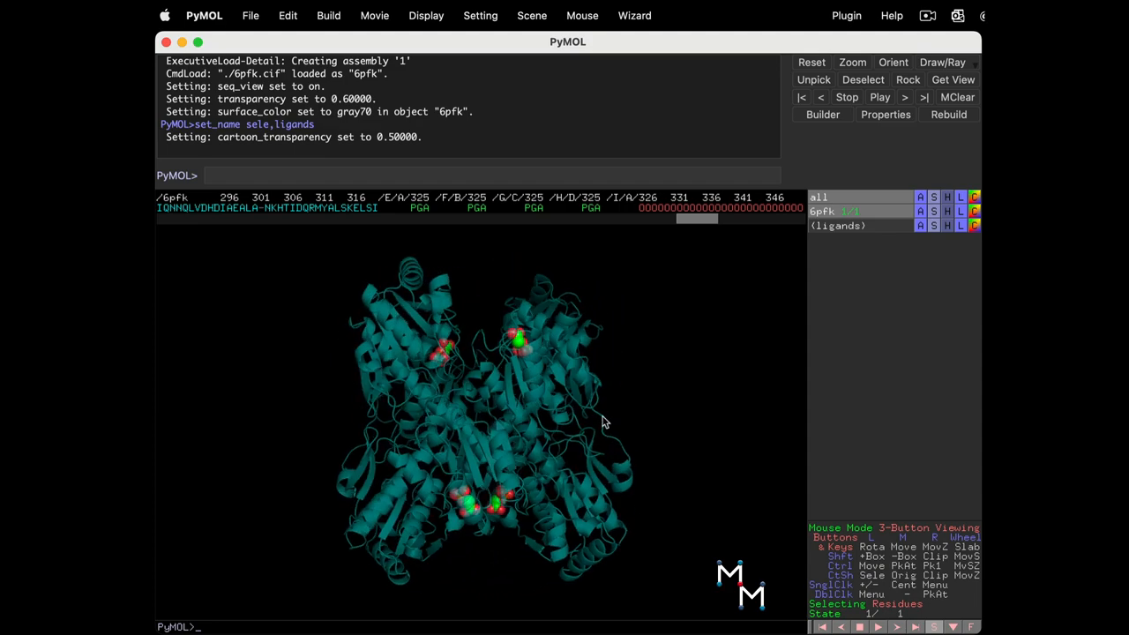